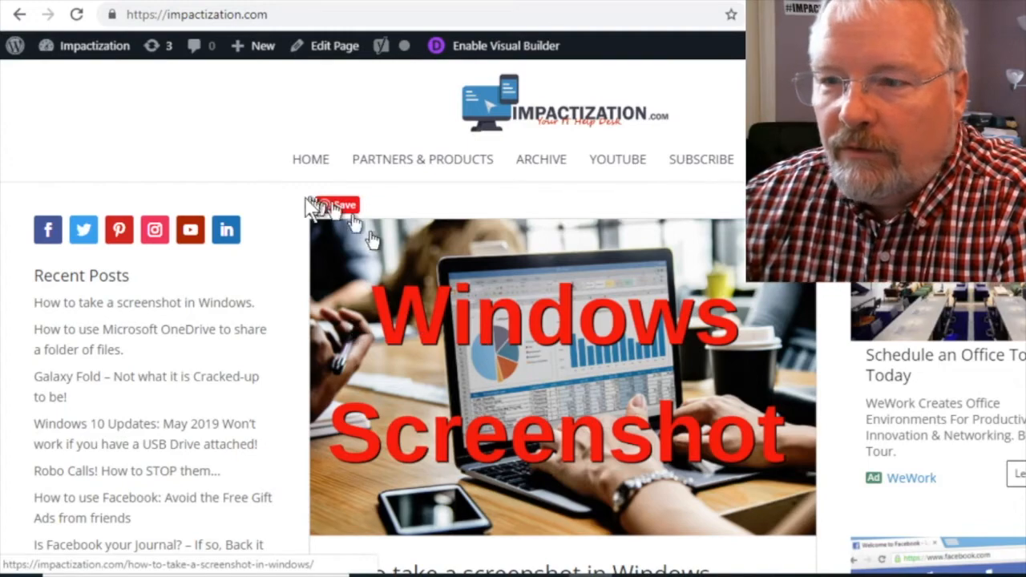
Step: Go to the Impactization Partners & Products page and scroll through its partner offers
{"action": "scroll", "scroll_direction": "down", "scroll_amount": 3}
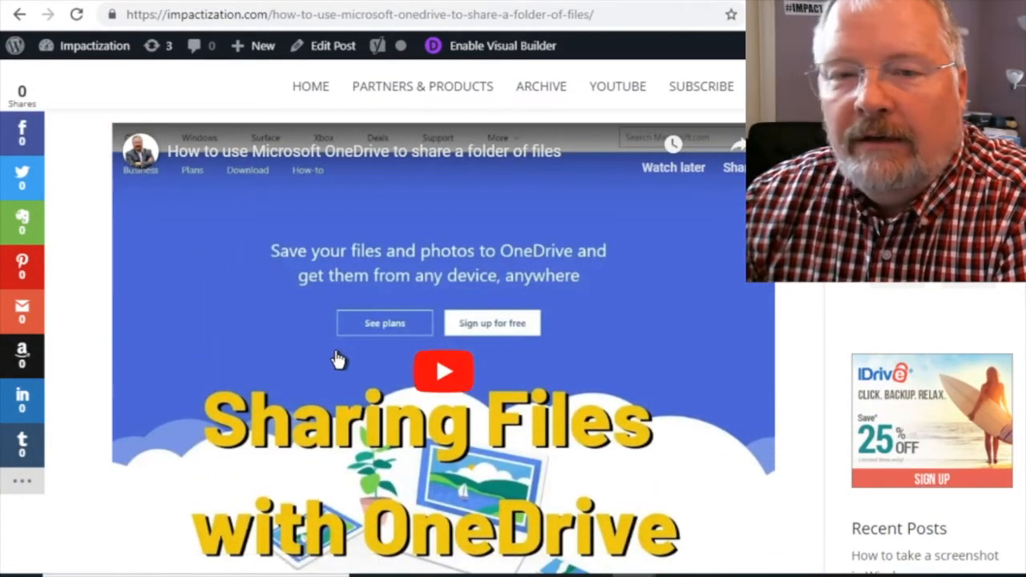
{"action": "mouse_move", "coordinate": [422, 93]}
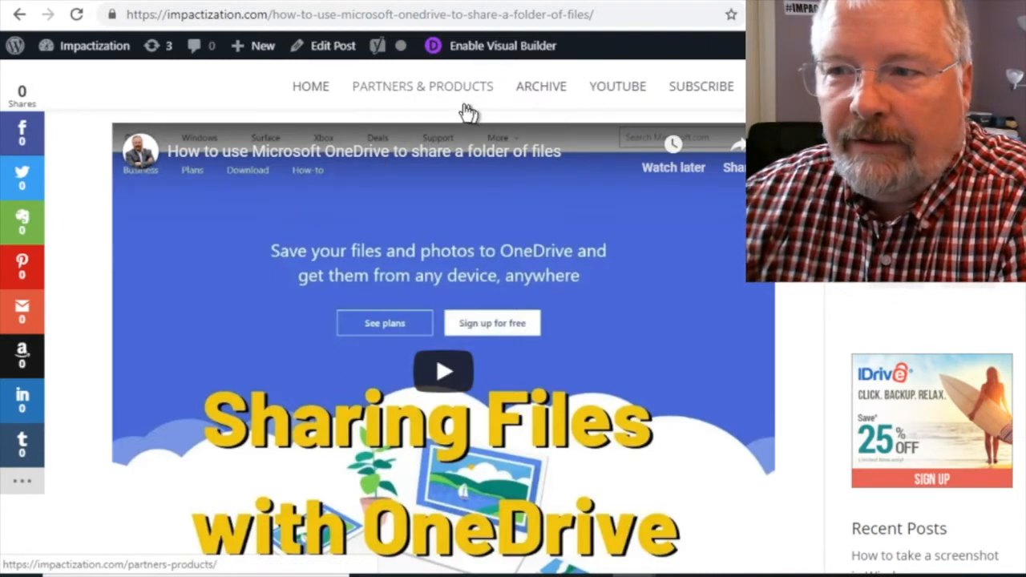
{"action": "left_click", "coordinate": [422, 86]}
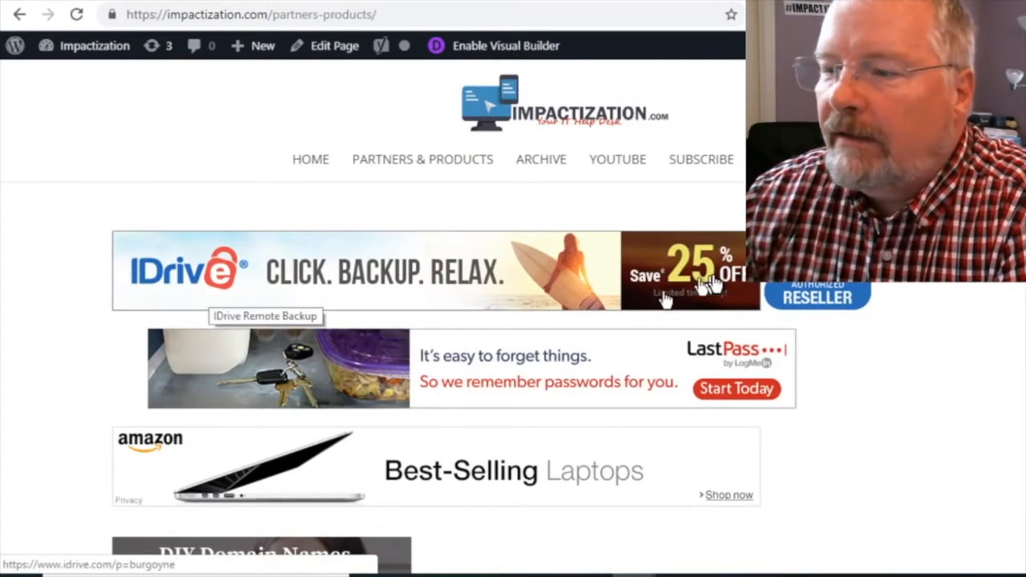
{"action": "mouse_move", "coordinate": [128, 273]}
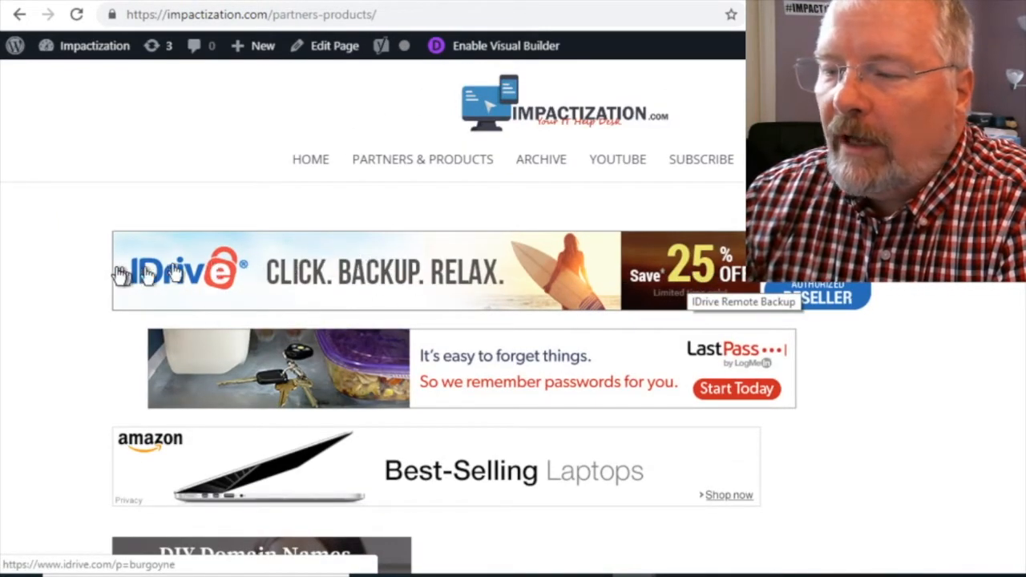
{"action": "mouse_move", "coordinate": [698, 345]}
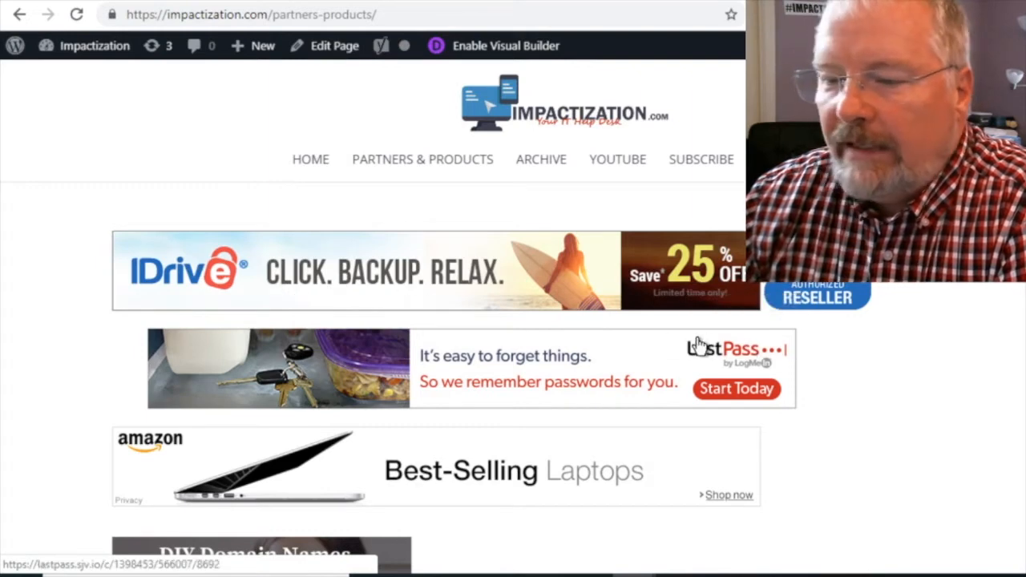
{"action": "scroll", "scroll_direction": "down", "scroll_amount": 3}
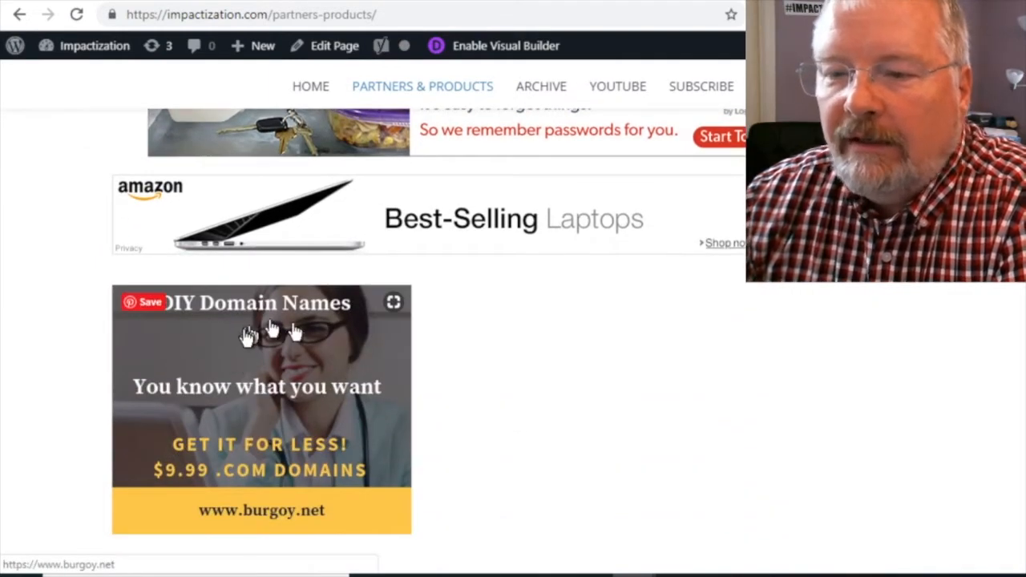
{"action": "mouse_move", "coordinate": [489, 429]}
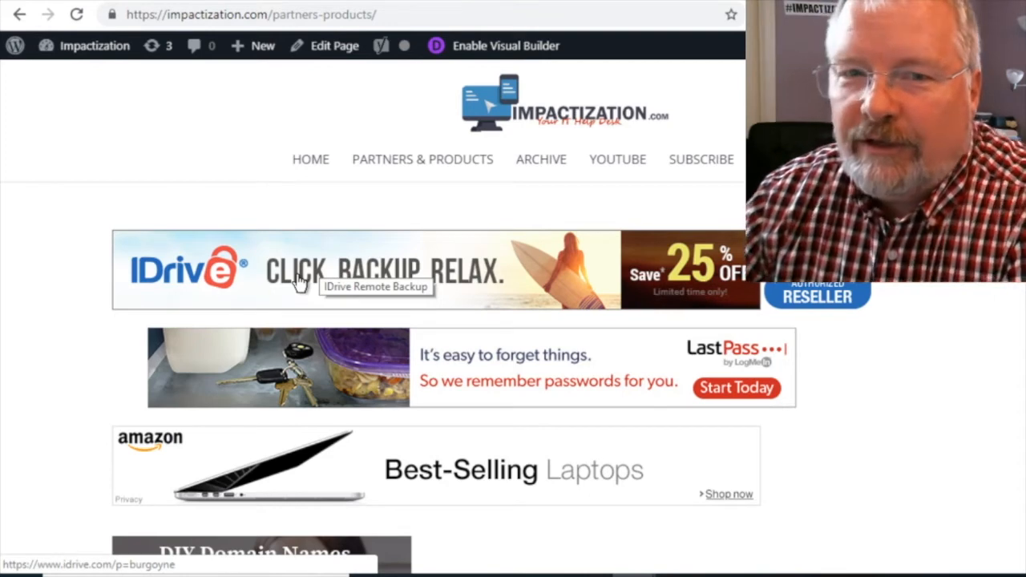
Step: Follow the IDrive 'Click. Backup. Relax.' banner and scroll the signup form to the plans
{"action": "left_click", "coordinate": [297, 270]}
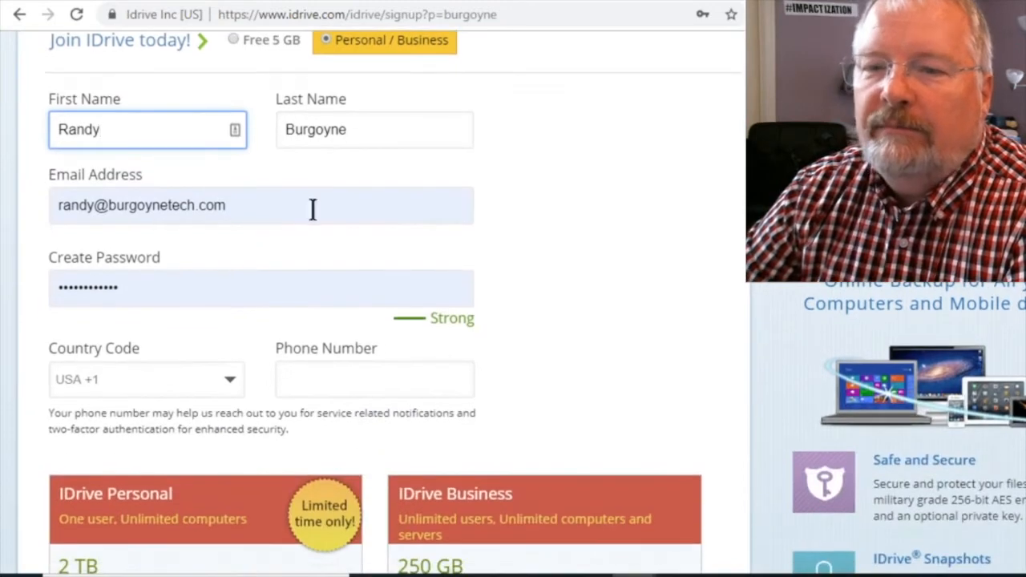
{"action": "scroll", "scroll_direction": "down", "scroll_amount": 3}
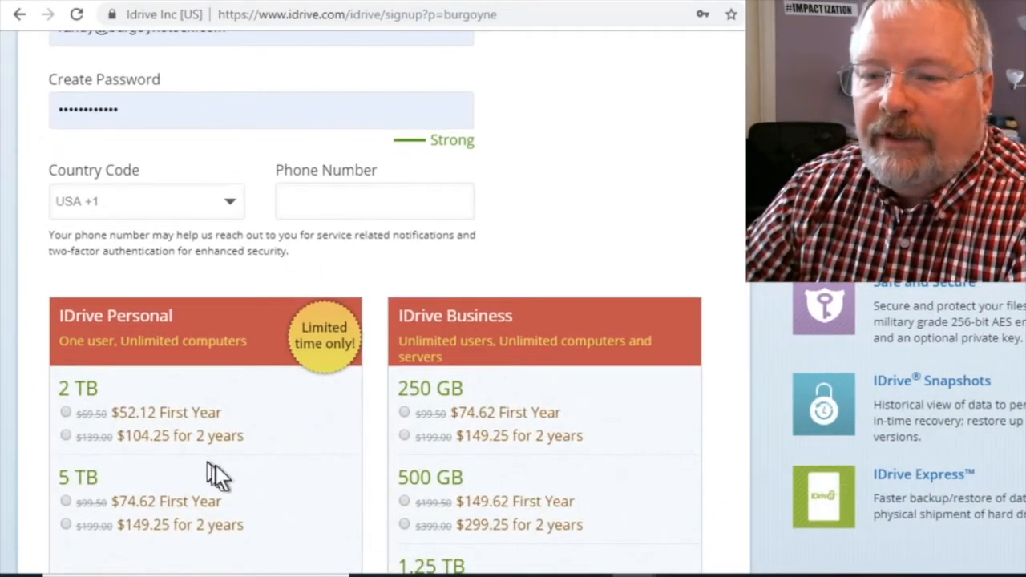
{"action": "scroll", "scroll_direction": "down", "scroll_amount": 3}
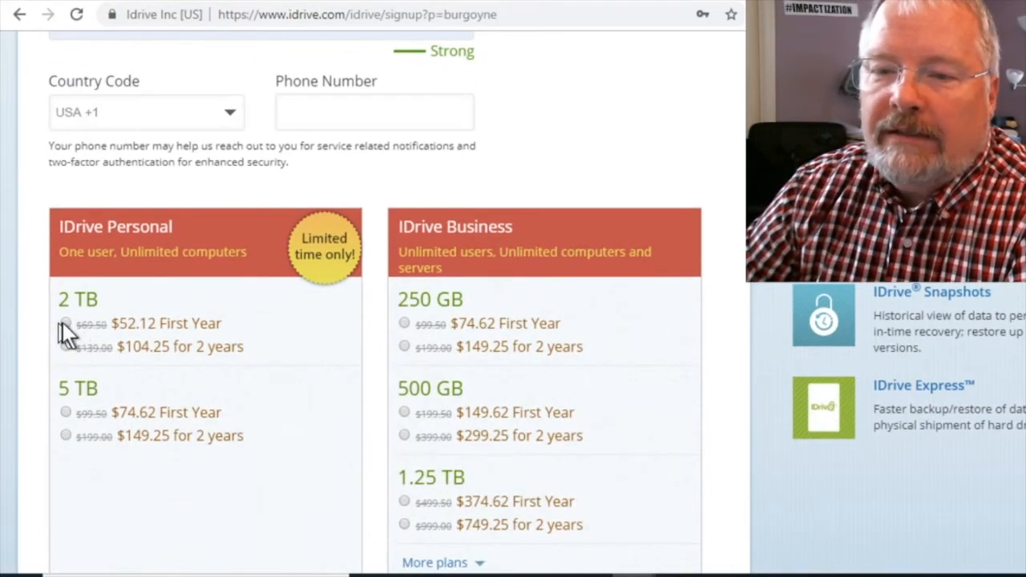
Step: Select the IDrive Personal 2 TB plan at $52.12 first year and review billing terms
{"action": "left_click", "coordinate": [66, 323]}
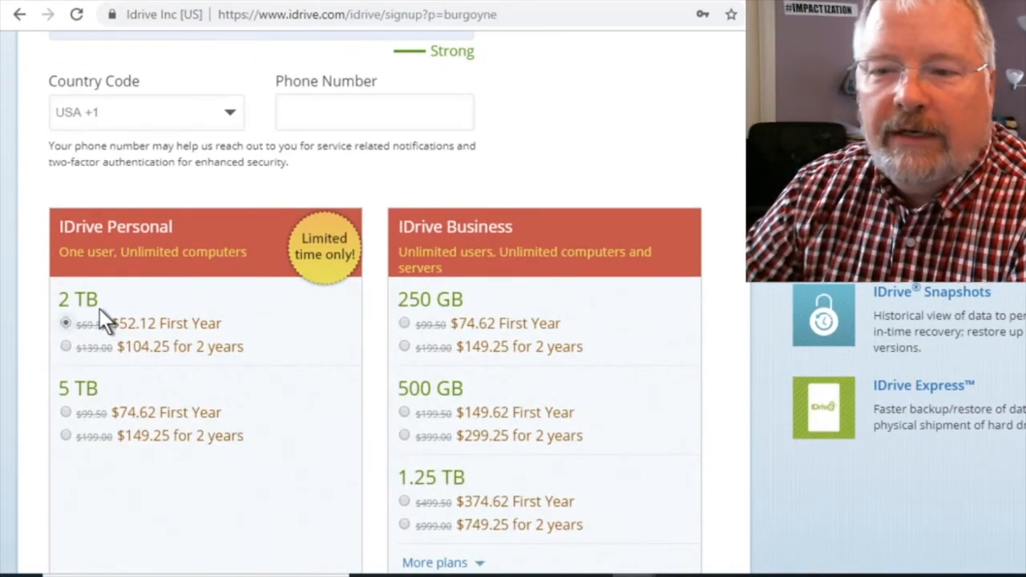
{"action": "mouse_move", "coordinate": [281, 353]}
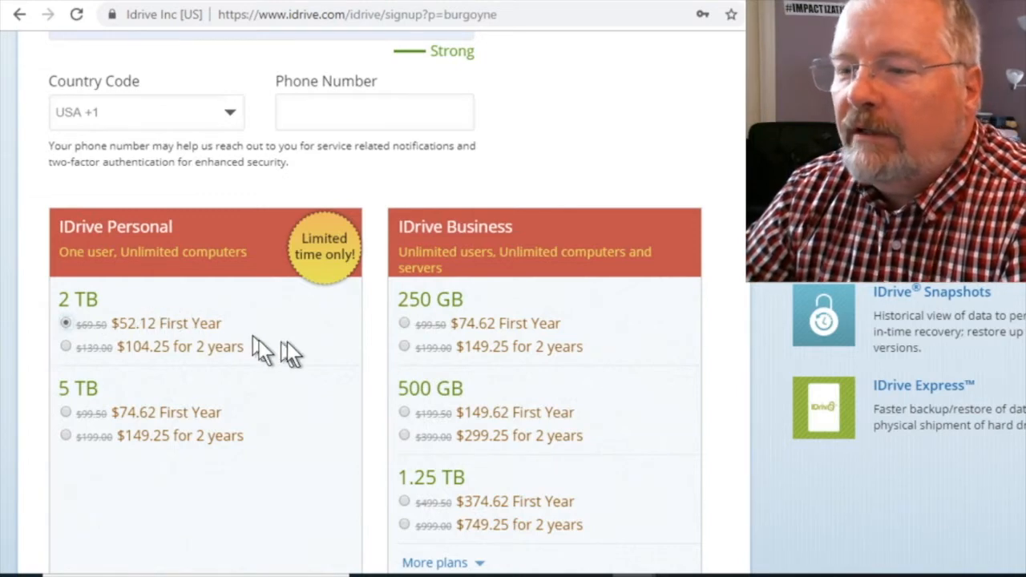
{"action": "scroll", "scroll_direction": "down", "scroll_amount": 3}
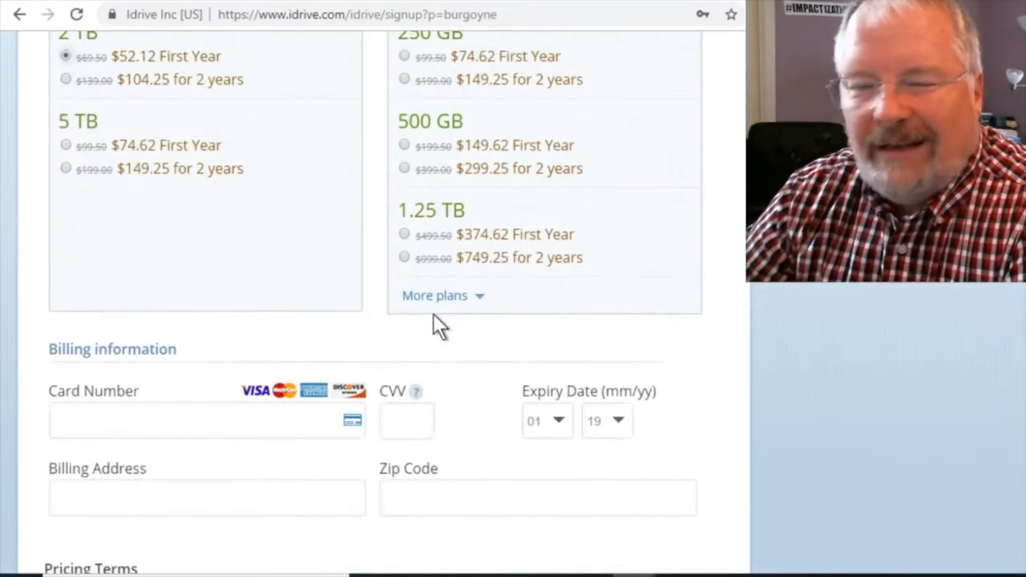
{"action": "scroll", "scroll_direction": "down", "scroll_amount": 3}
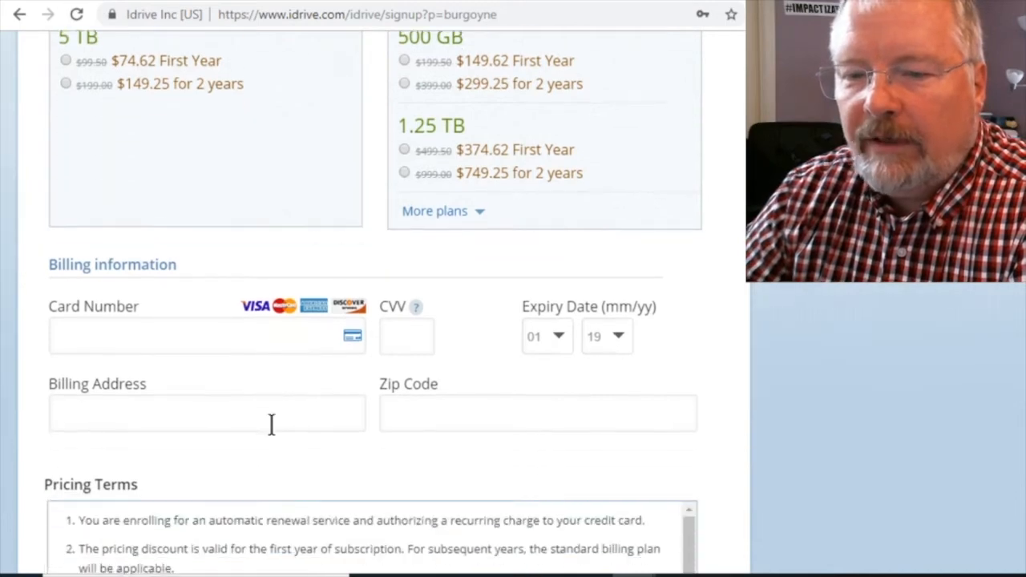
{"action": "scroll", "scroll_direction": "down", "scroll_amount": 3}
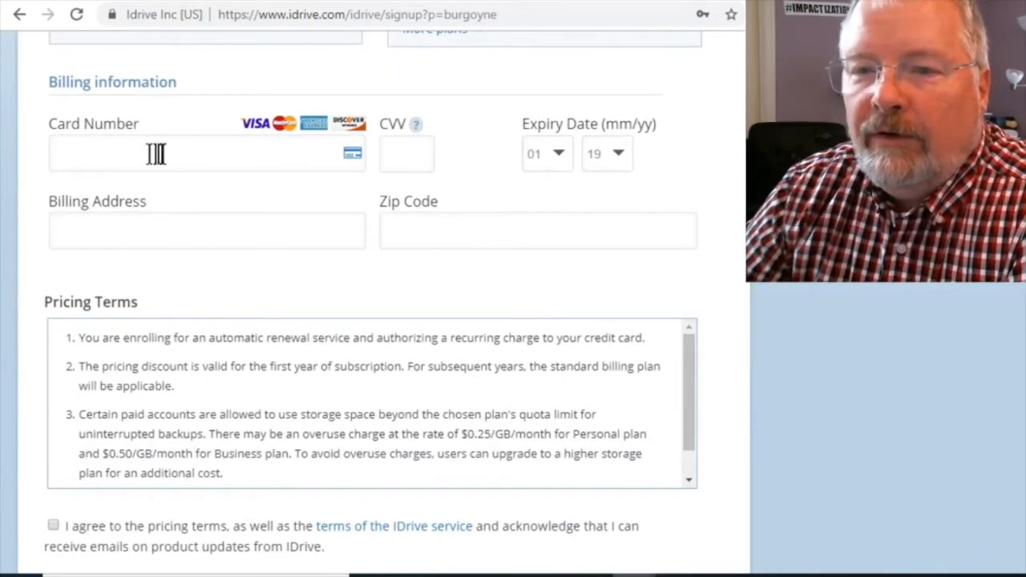
{"action": "mouse_move", "coordinate": [541, 168]}
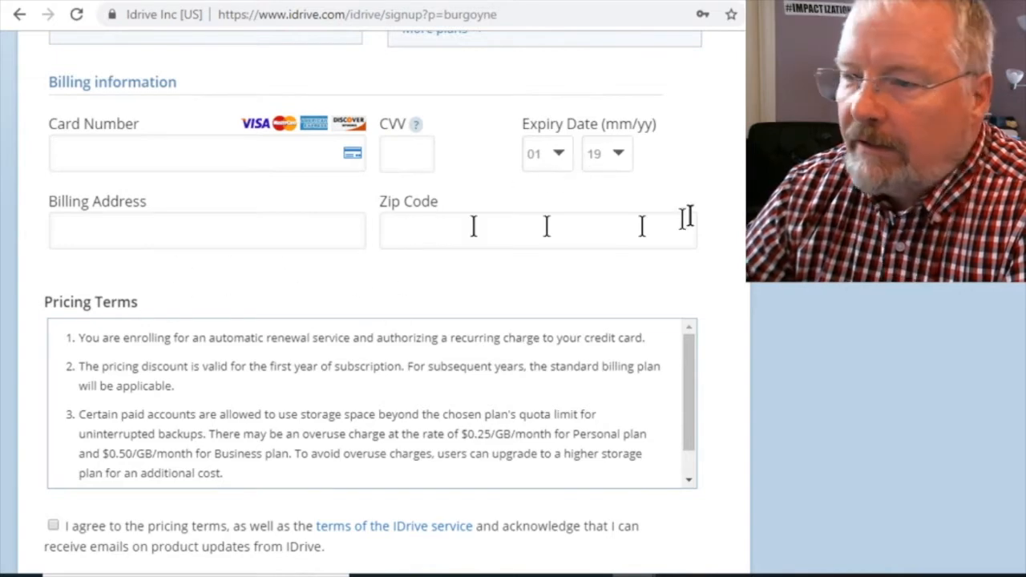
{"action": "scroll", "scroll_direction": "down", "scroll_amount": 3}
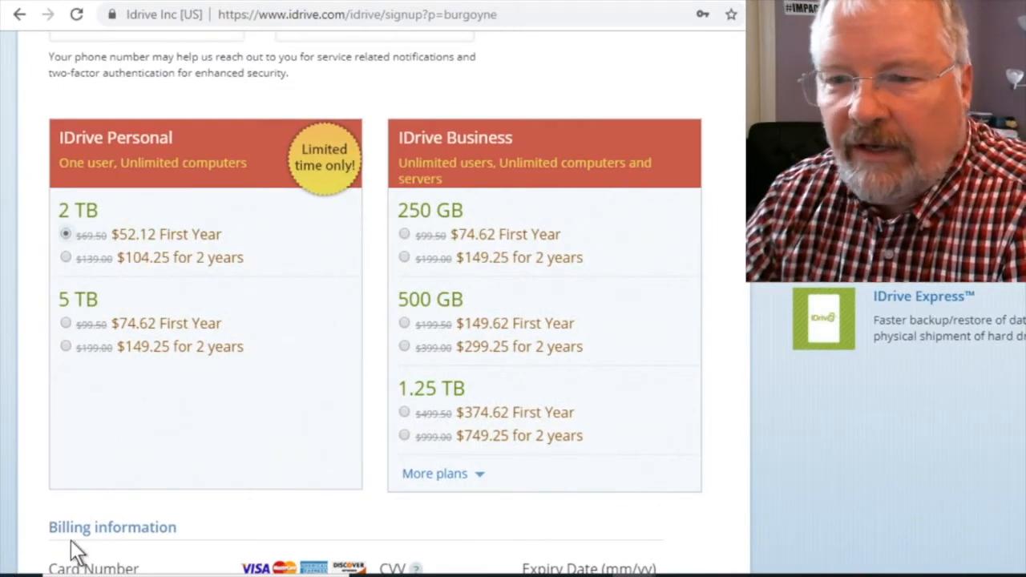
{"action": "mouse_move", "coordinate": [108, 489]}
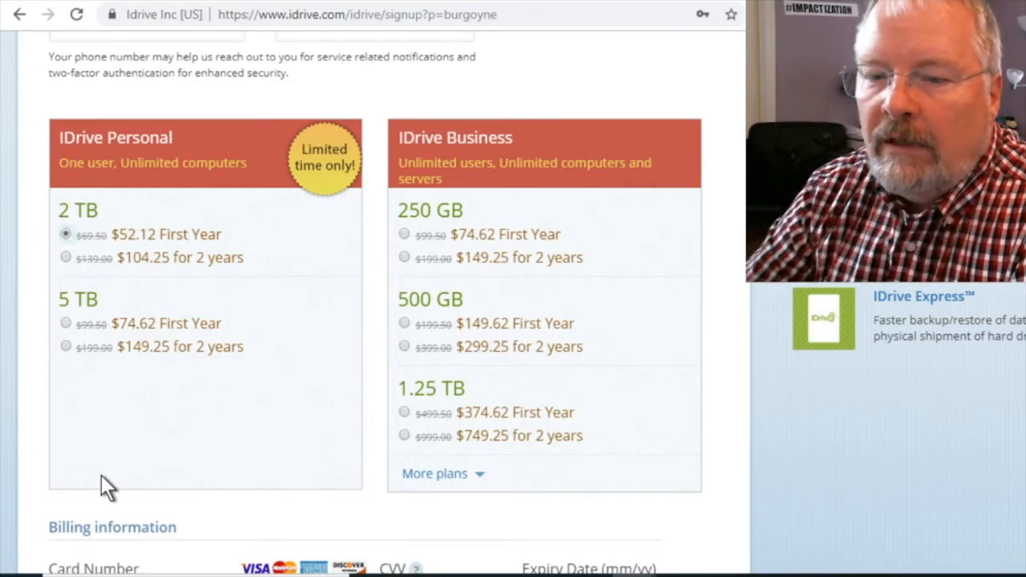
{"action": "mouse_move", "coordinate": [201, 421]}
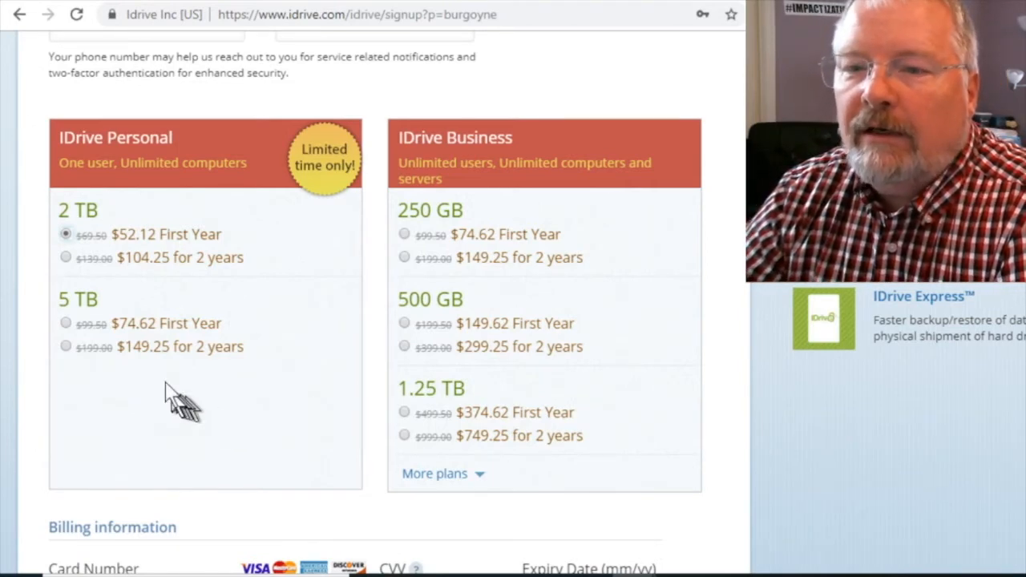
{"action": "mouse_move", "coordinate": [120, 269]}
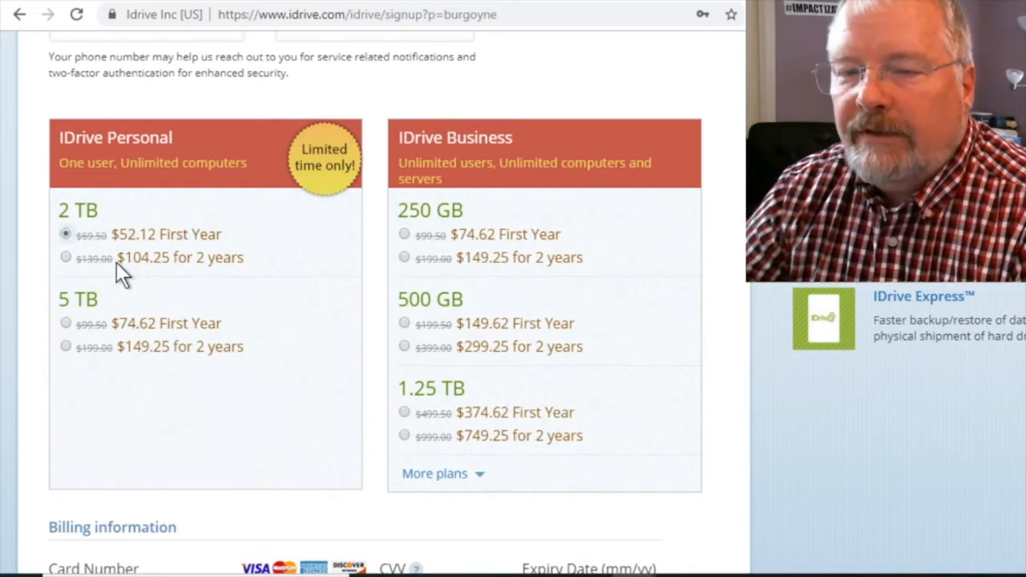
{"action": "mouse_move", "coordinate": [100, 166]}
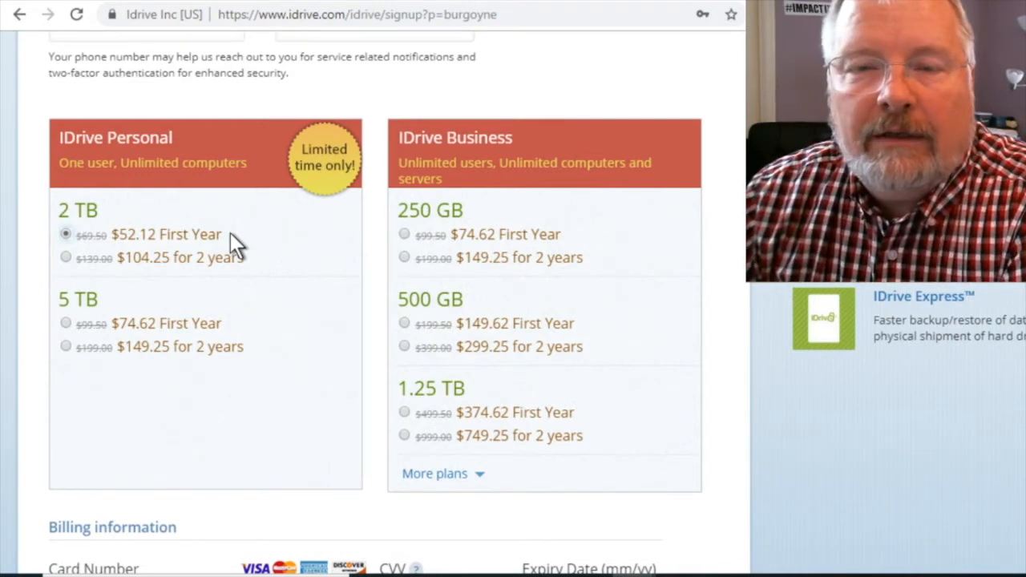
{"action": "mouse_move", "coordinate": [169, 216]}
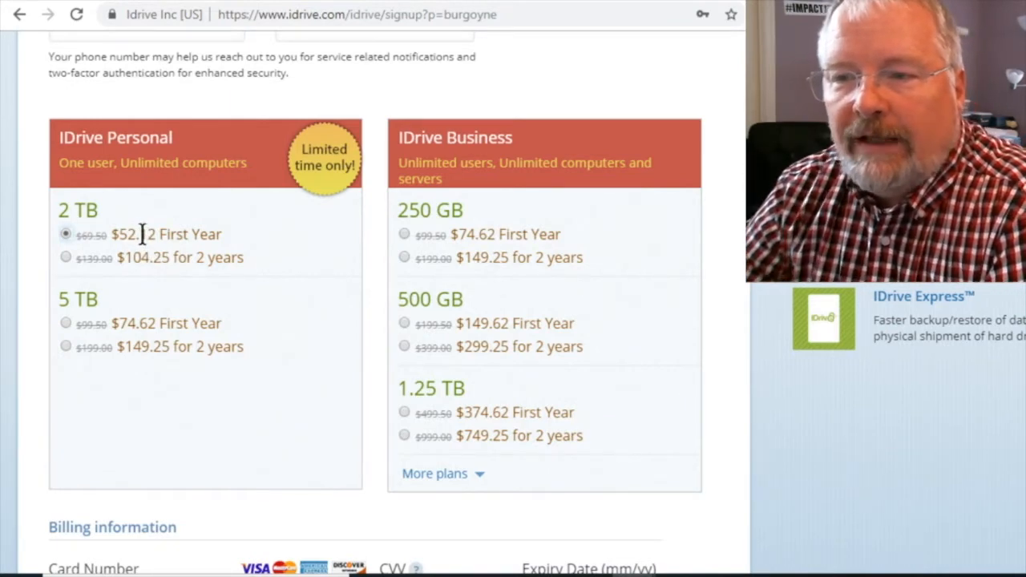
{"action": "mouse_move", "coordinate": [296, 161]}
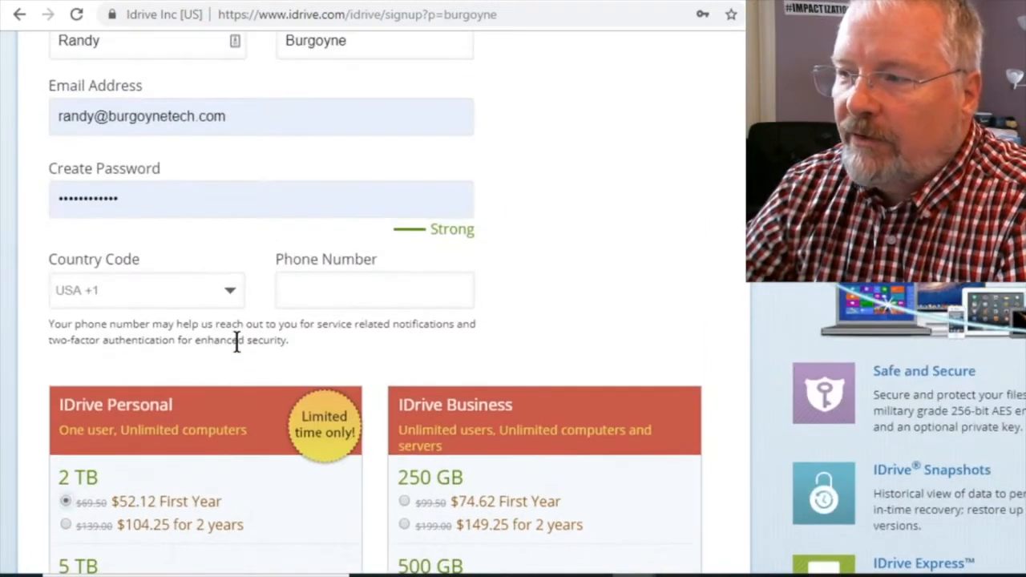
{"action": "scroll", "scroll_direction": "up", "scroll_amount": 3}
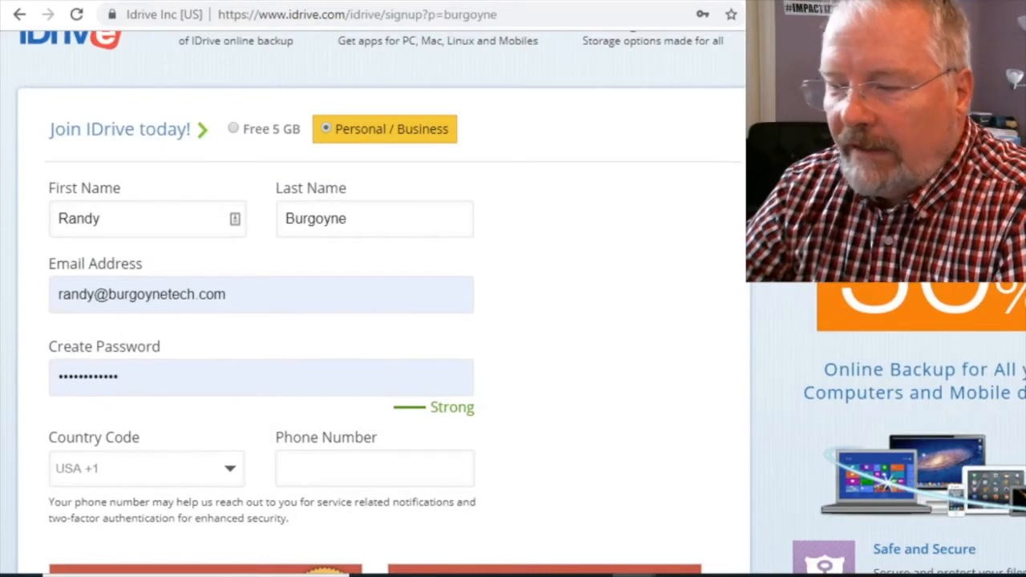
{"action": "scroll", "scroll_direction": "down", "scroll_amount": 3}
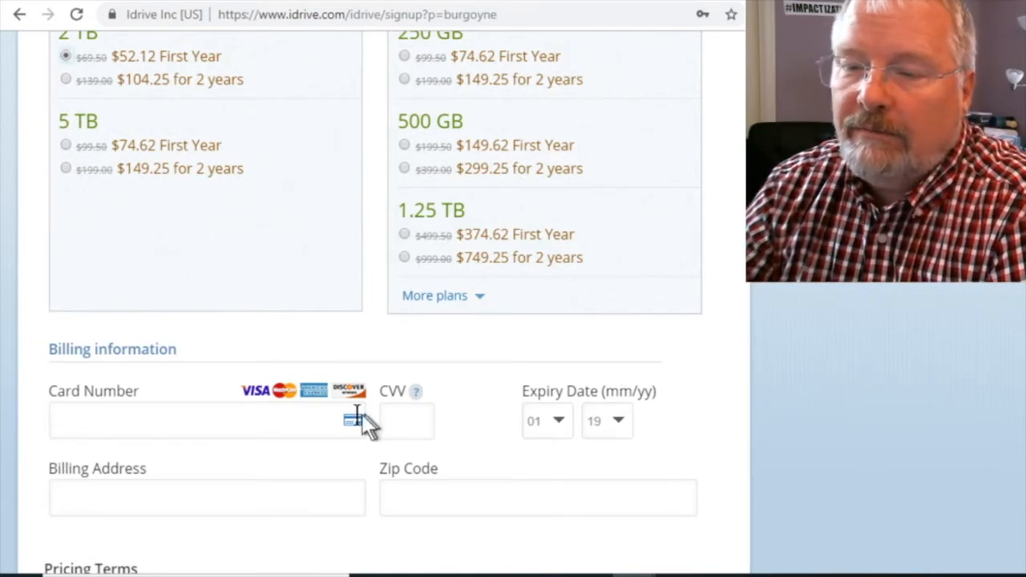
{"action": "scroll", "scroll_direction": "up", "scroll_amount": 3}
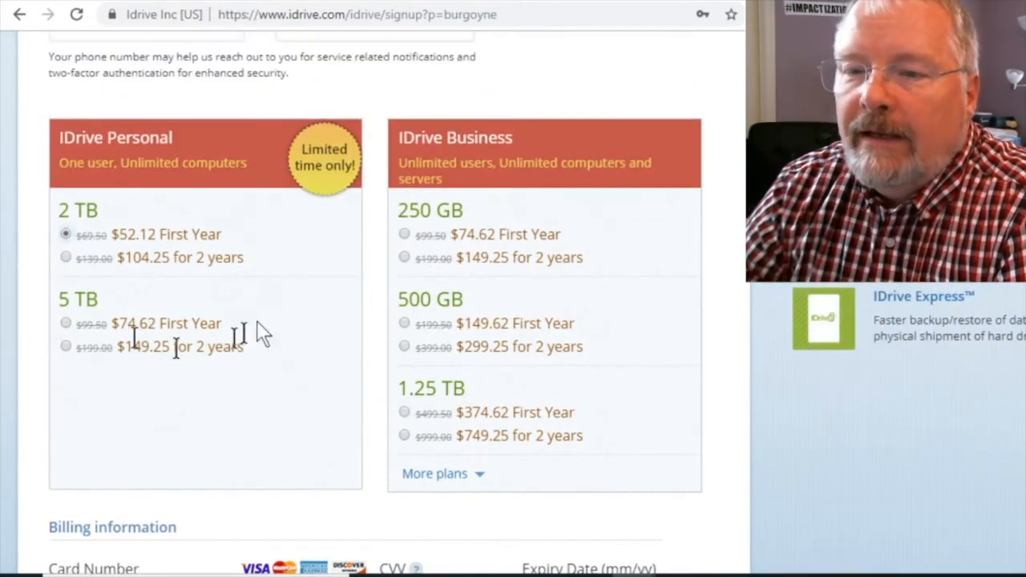
{"action": "mouse_move", "coordinate": [473, 201]}
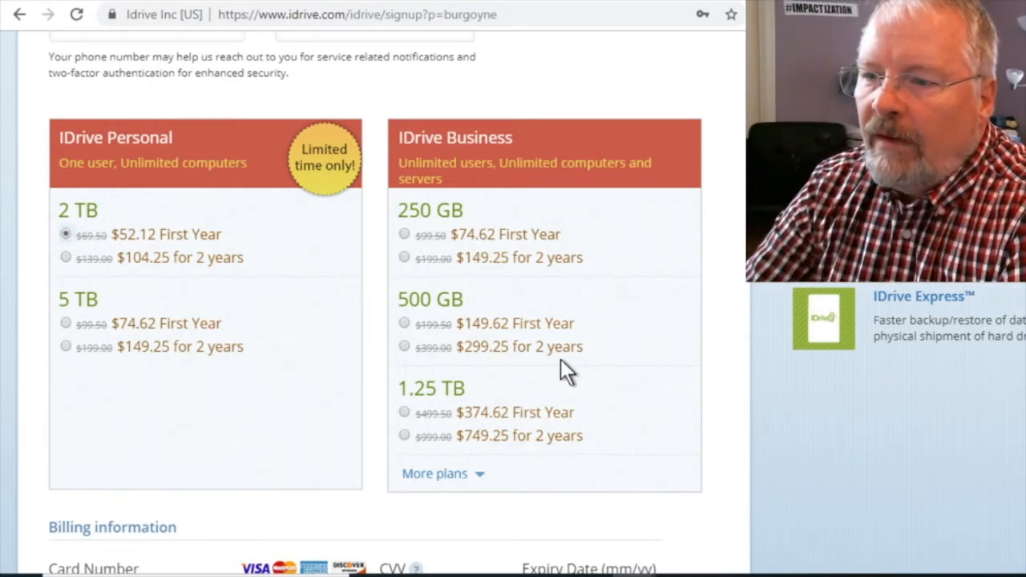
{"action": "mouse_move", "coordinate": [529, 236]}
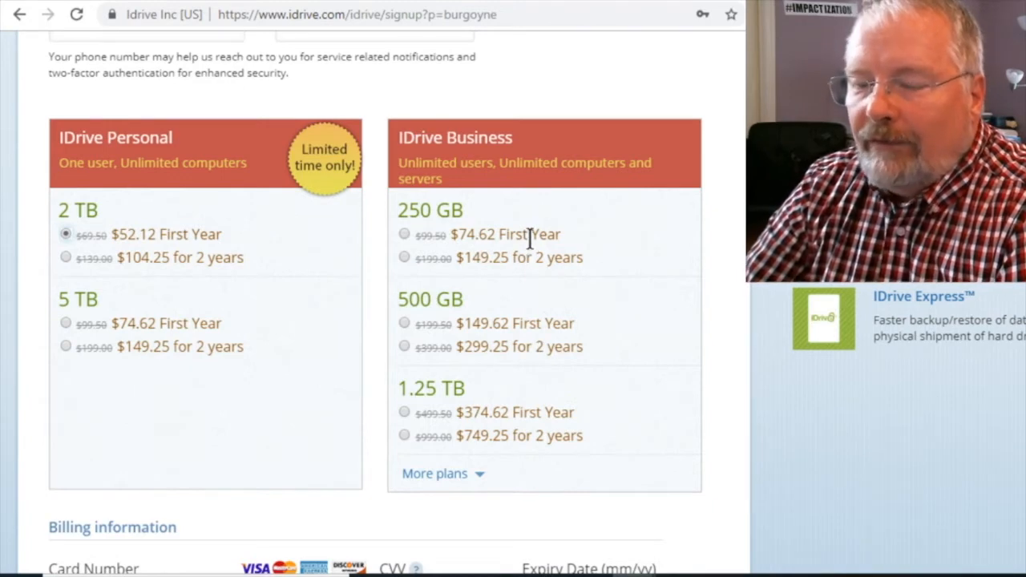
{"action": "mouse_move", "coordinate": [537, 293]}
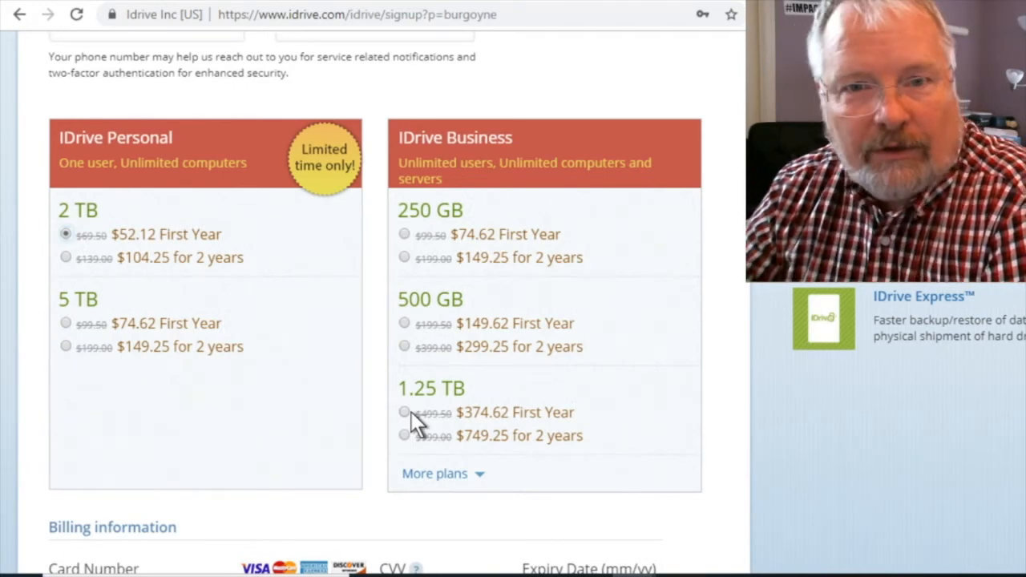
{"action": "mouse_move", "coordinate": [337, 337]}
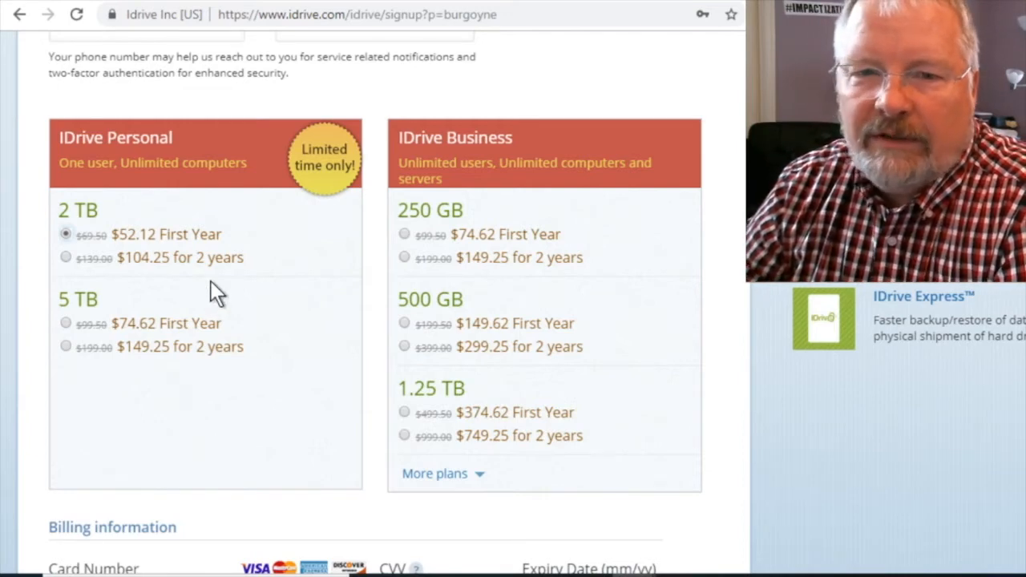
{"action": "mouse_move", "coordinate": [117, 305]}
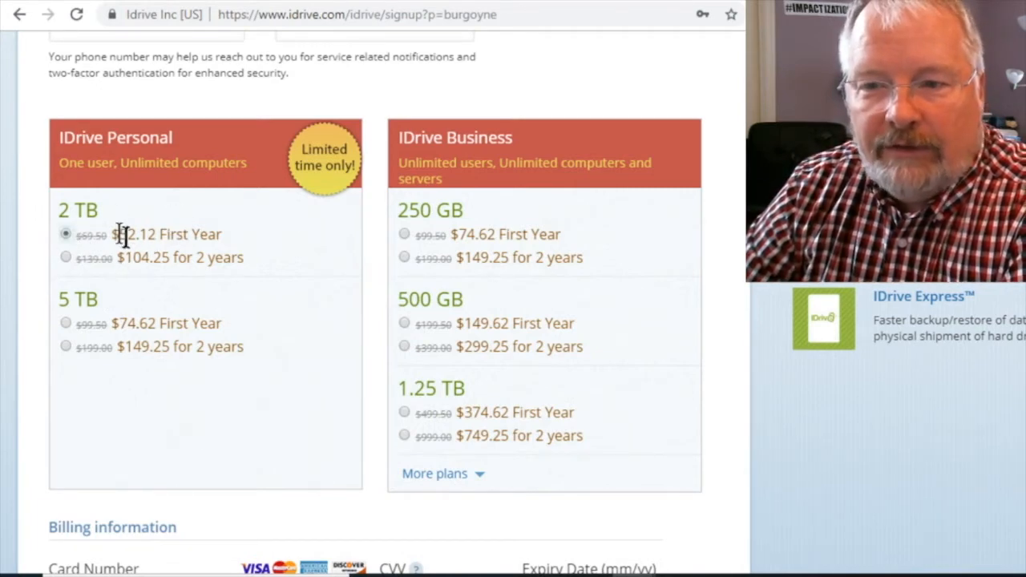
{"action": "mouse_move", "coordinate": [189, 256]}
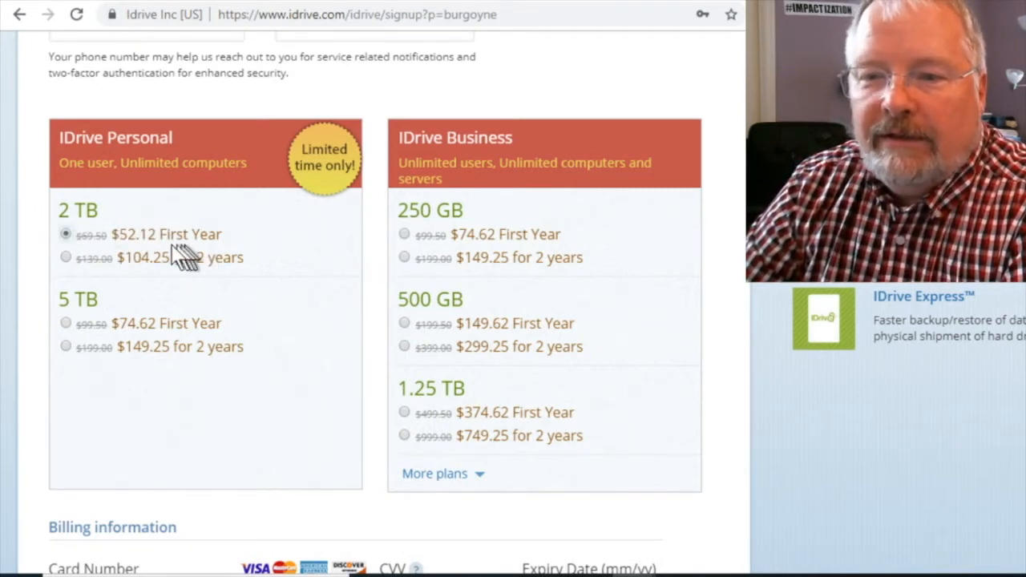
Step: Scroll past the Pricing Terms down to the Create My Account button
{"action": "scroll", "scroll_direction": "down", "scroll_amount": 3}
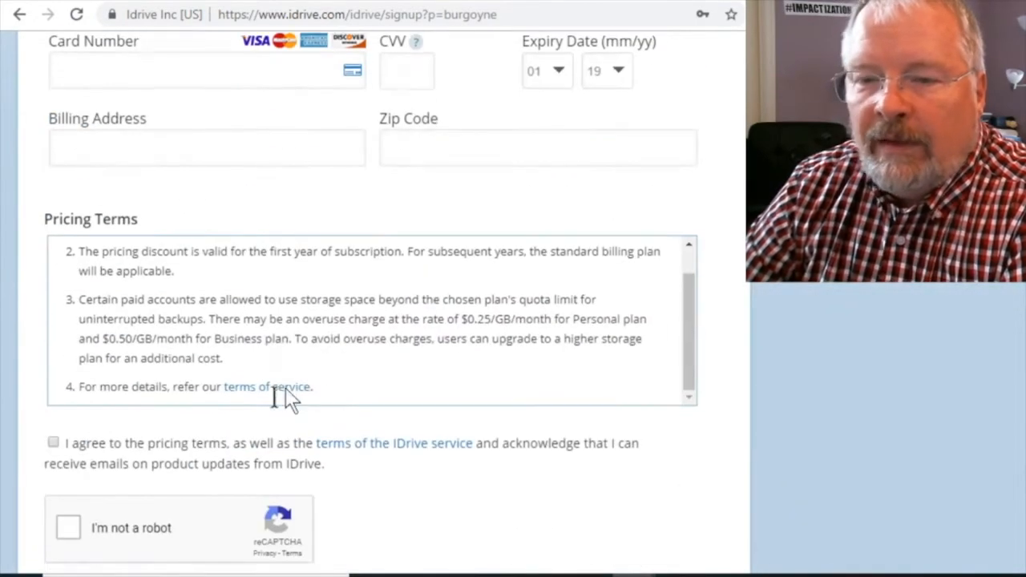
{"action": "scroll", "scroll_direction": "down", "scroll_amount": 3}
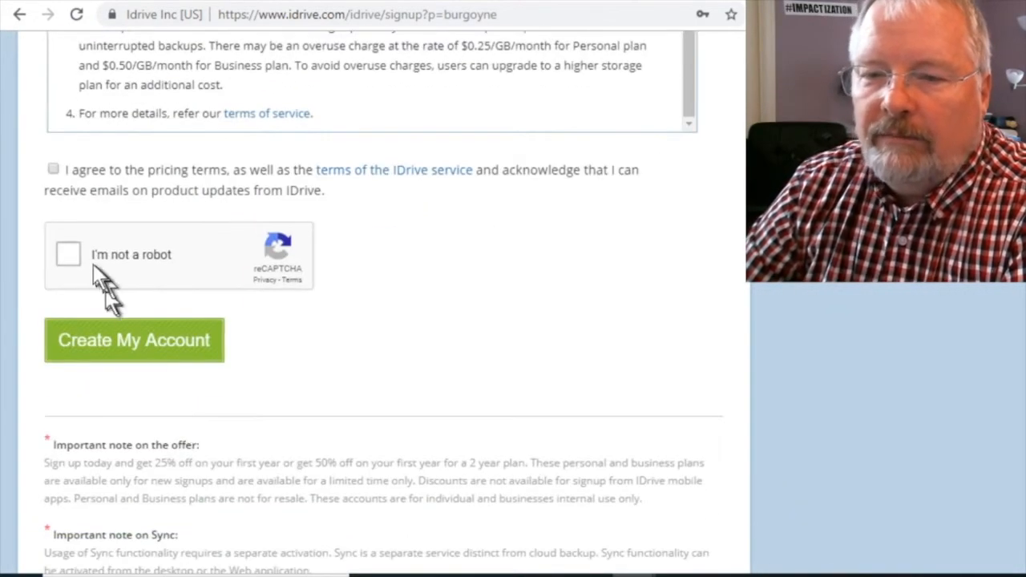
{"action": "mouse_move", "coordinate": [409, 413]}
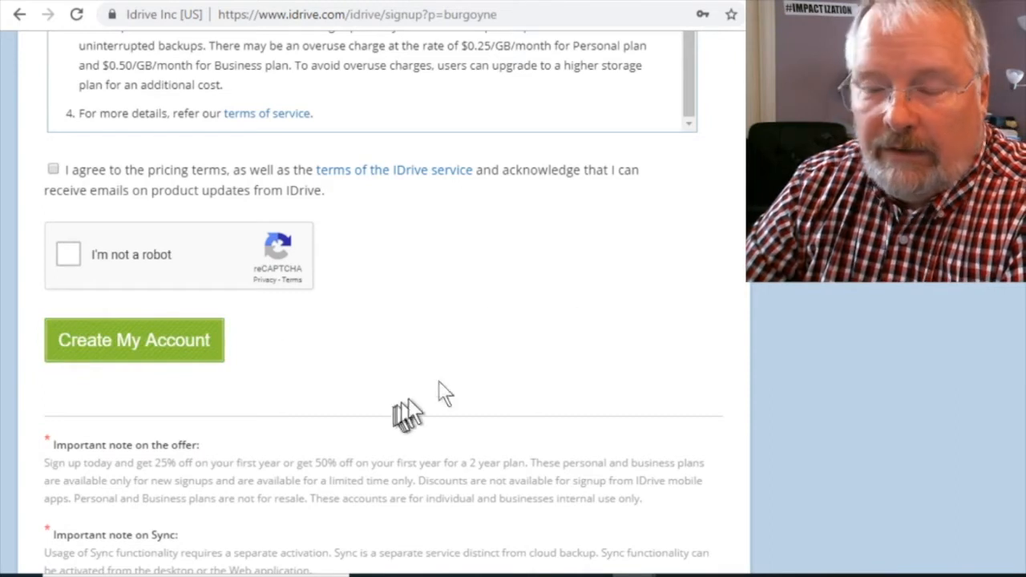
{"action": "scroll", "scroll_direction": "down", "scroll_amount": 3}
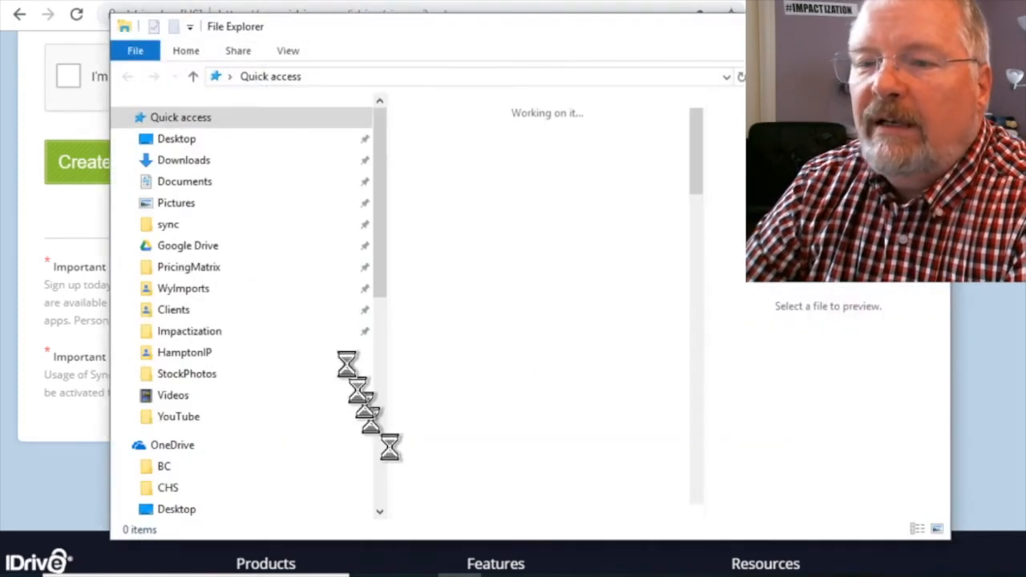
Step: Run IDriveWinSetup.exe from the Downloads folder, sorted by name
{"action": "left_click", "coordinate": [184, 160]}
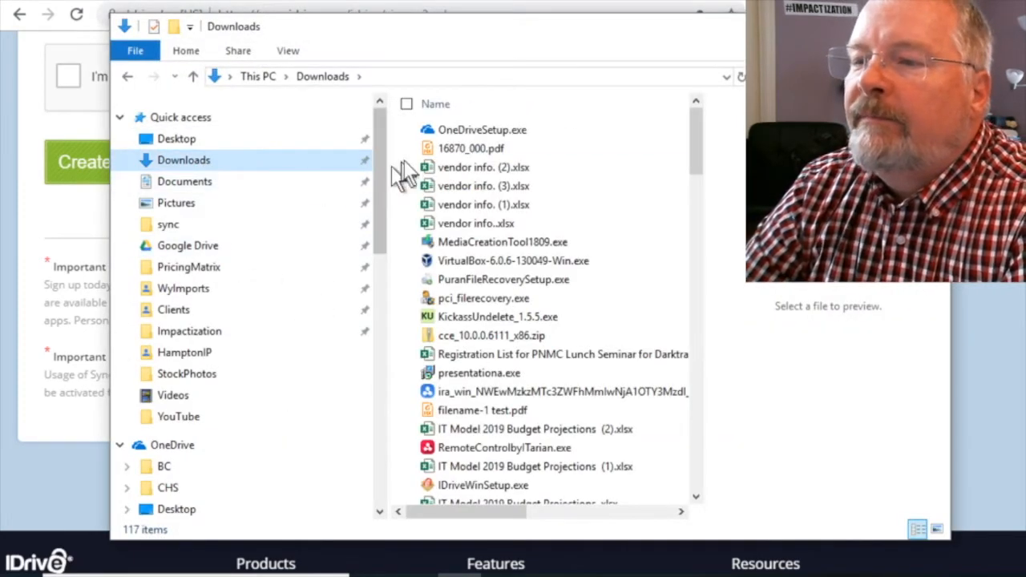
{"action": "left_click", "coordinate": [435, 104]}
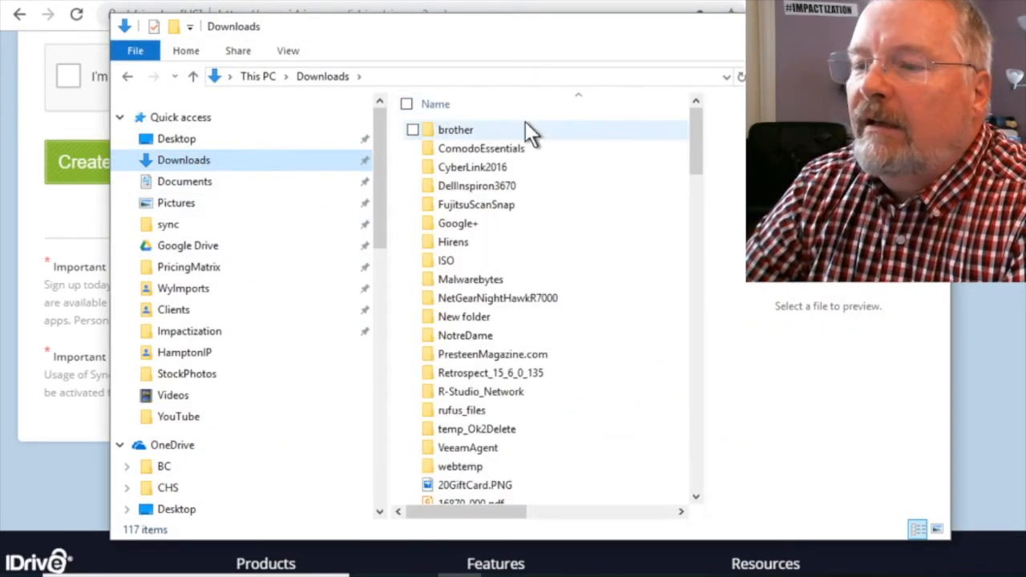
{"action": "scroll", "scroll_direction": "down", "scroll_amount": 3}
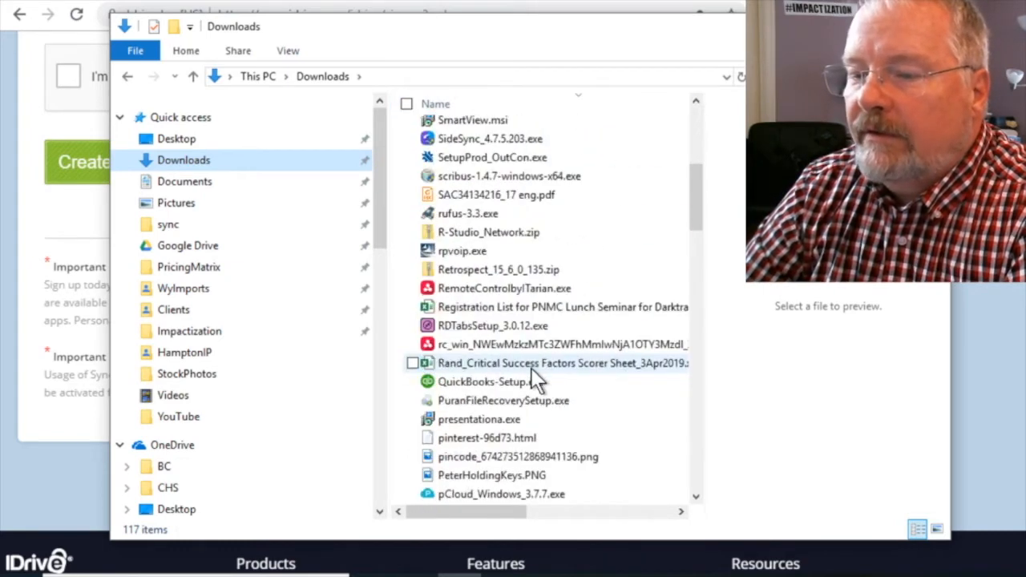
{"action": "scroll", "scroll_direction": "down", "scroll_amount": 3}
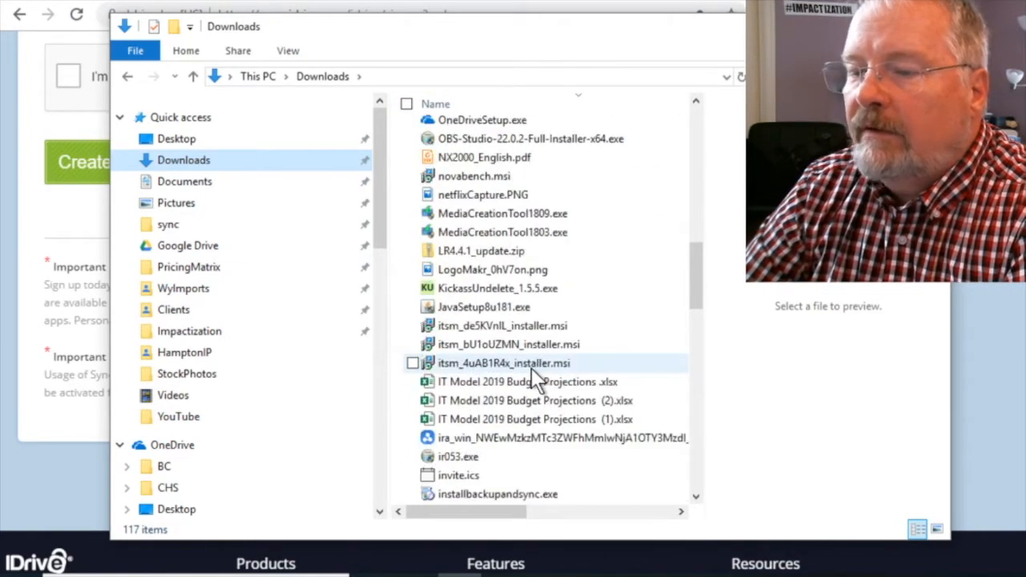
{"action": "scroll", "scroll_direction": "down", "scroll_amount": 3}
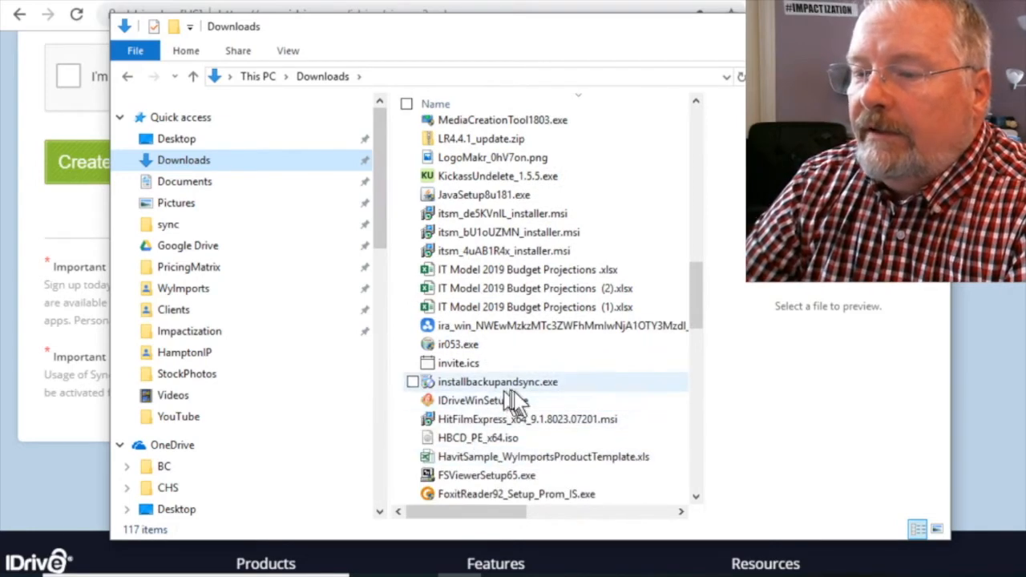
{"action": "left_click", "coordinate": [484, 400]}
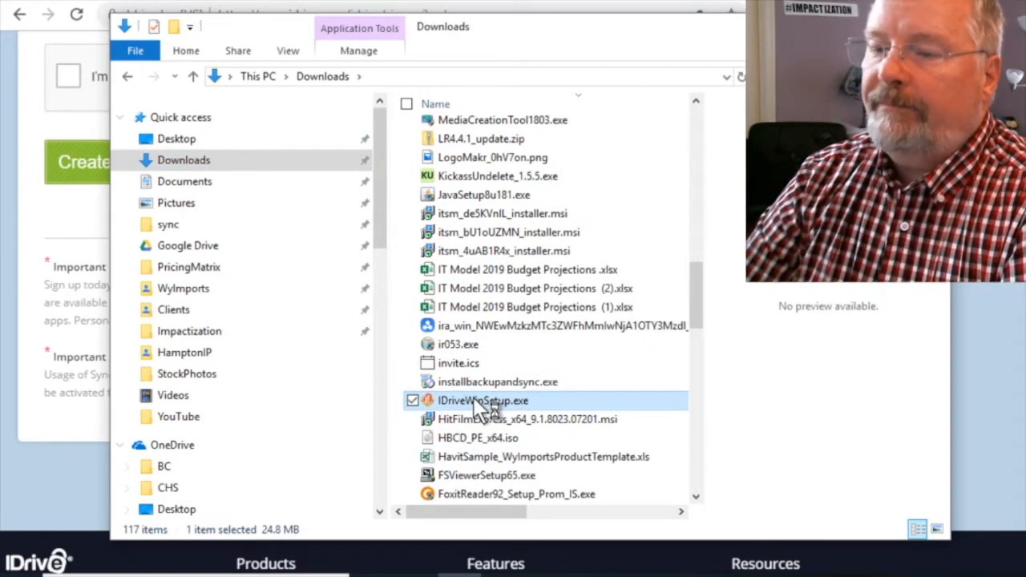
{"action": "double_click", "coordinate": [483, 400]}
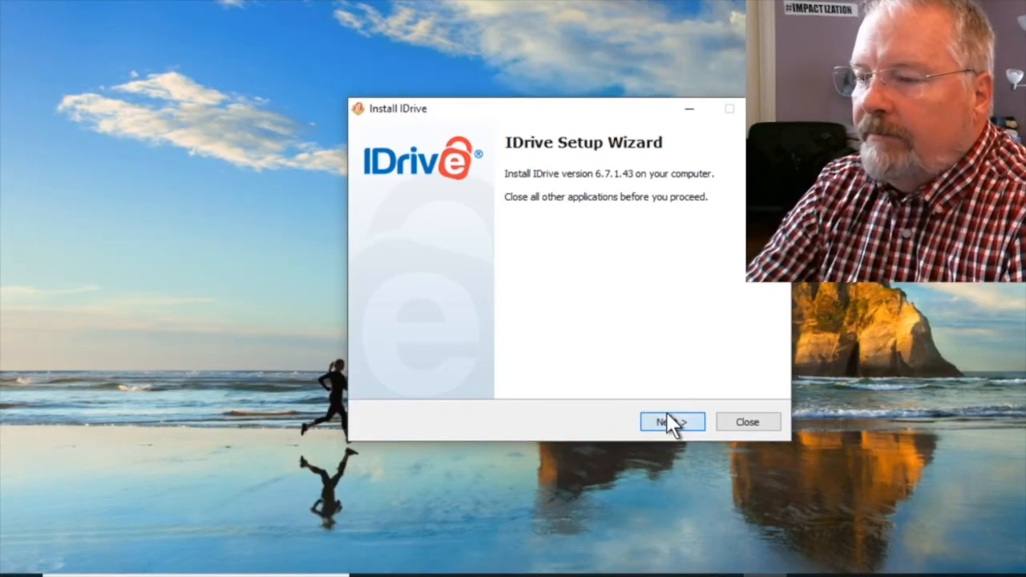
Step: Accept the EULA and install IDrive 6.7.1.43 into the existing default IDriveWindows folder
{"action": "left_click", "coordinate": [672, 422]}
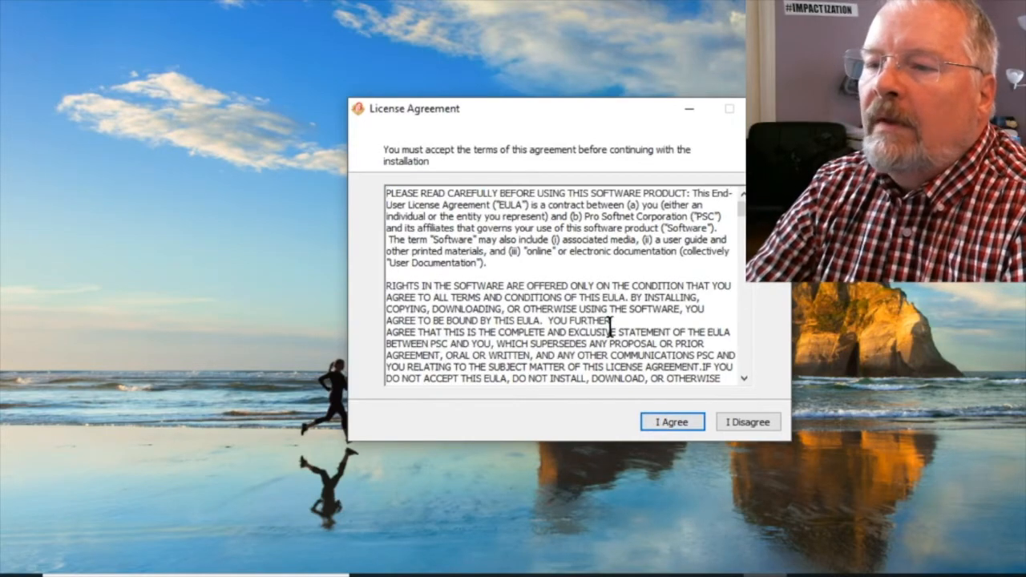
{"action": "scroll", "scroll_direction": "down", "scroll_amount": 3}
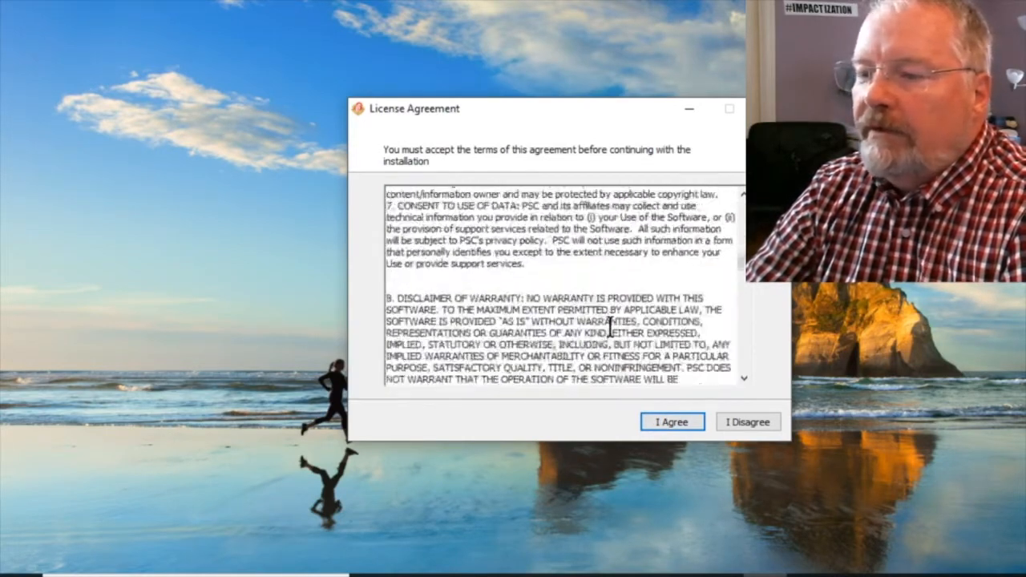
{"action": "scroll", "scroll_direction": "down", "scroll_amount": 3}
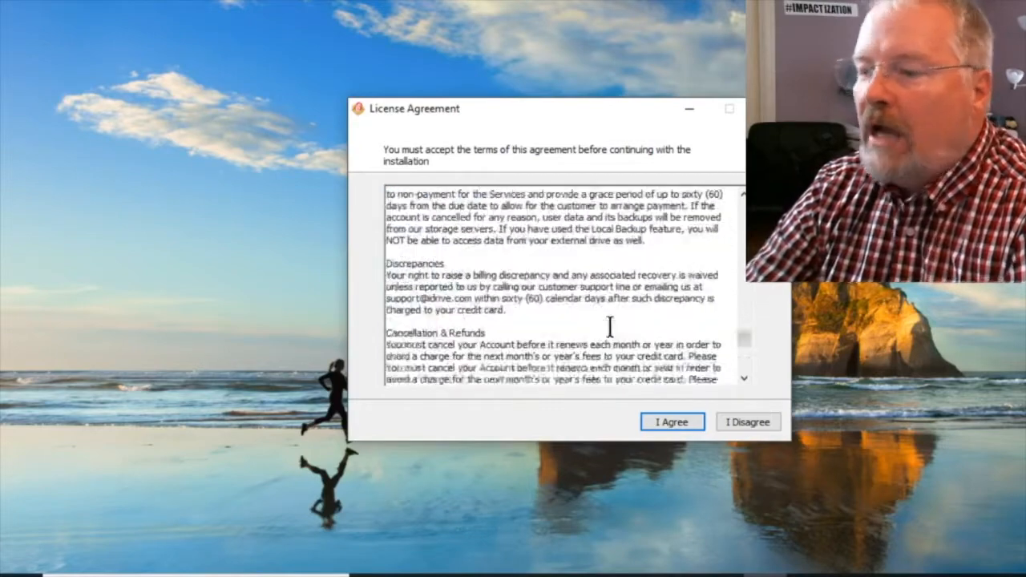
{"action": "left_click", "coordinate": [671, 422]}
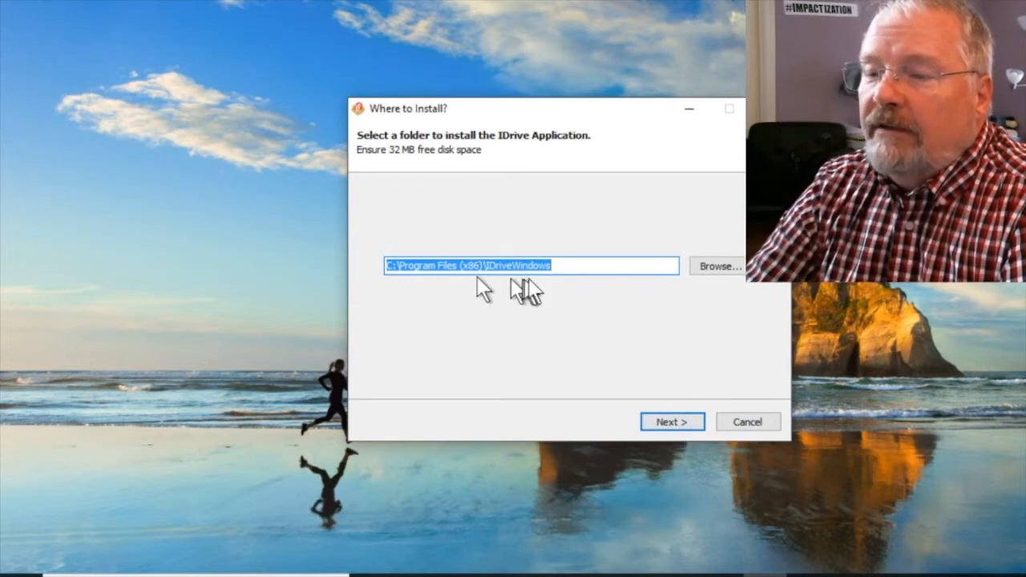
{"action": "left_click", "coordinate": [672, 422]}
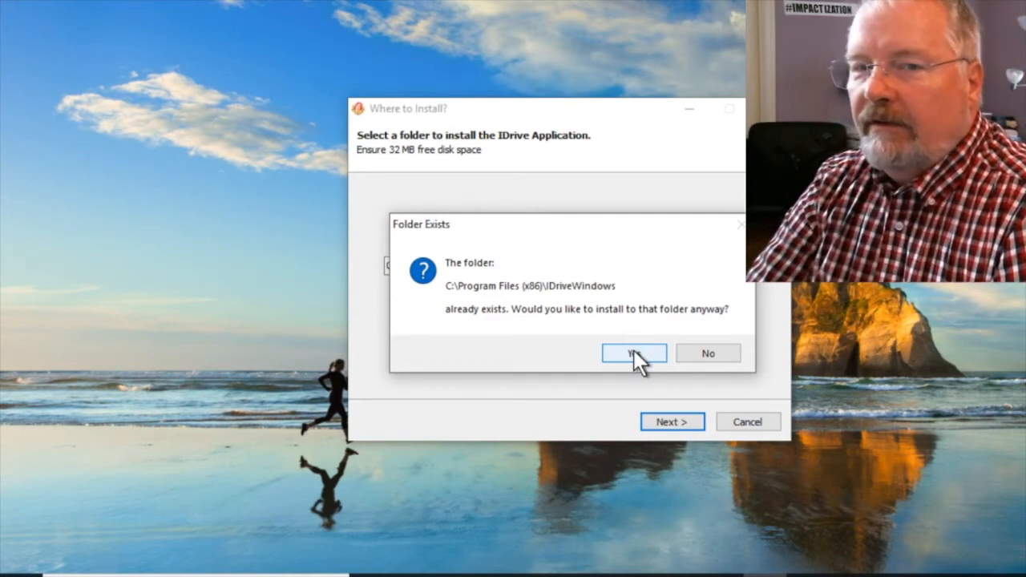
{"action": "left_click", "coordinate": [634, 352]}
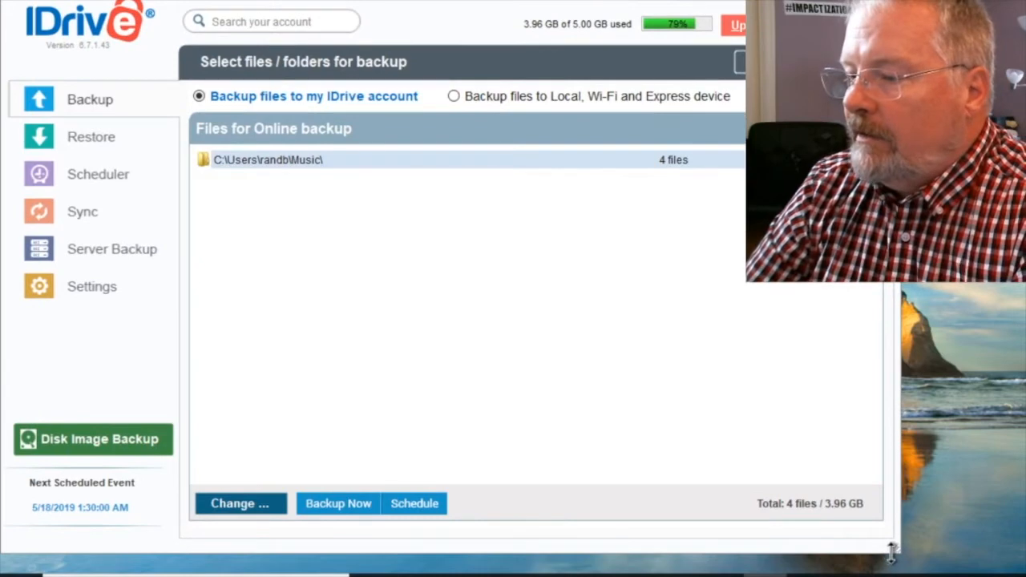
{"action": "mouse_move", "coordinate": [906, 553]}
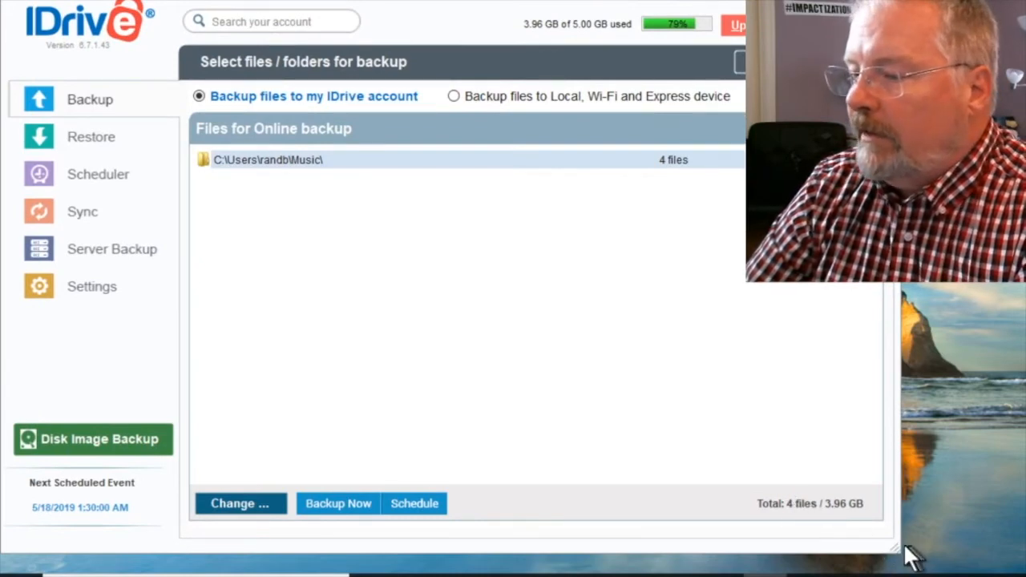
{"action": "mouse_move", "coordinate": [569, 348]}
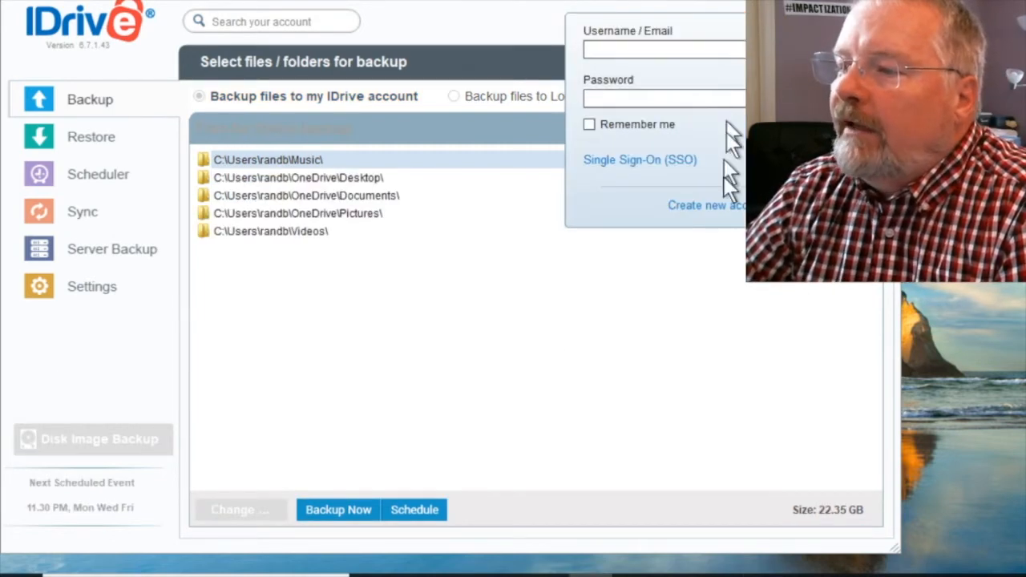
Step: Log in to IDrive as 'Burgoyne' with the account password
{"action": "left_click", "coordinate": [664, 50]}
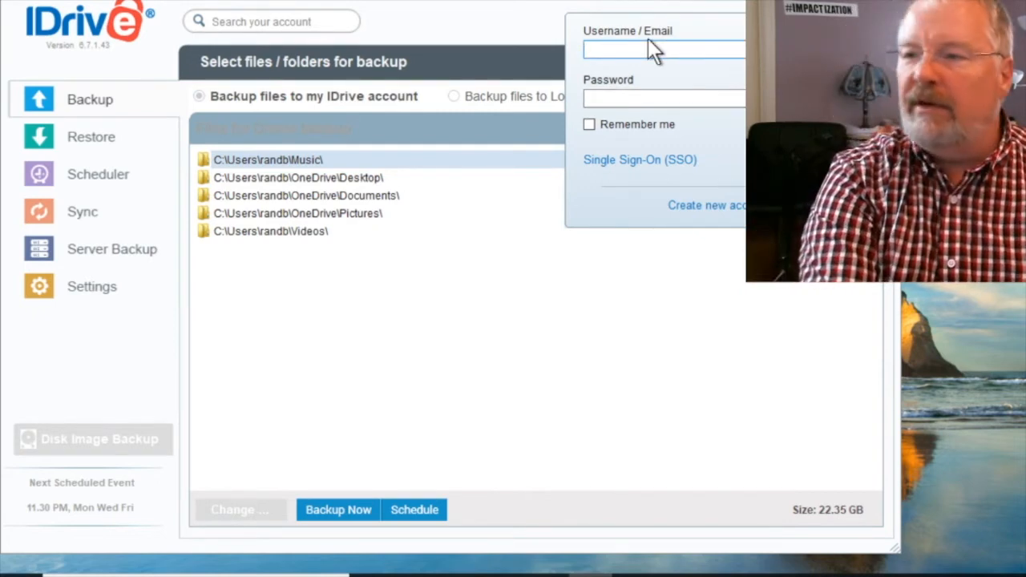
{"action": "type", "text": "Burgoyne"}
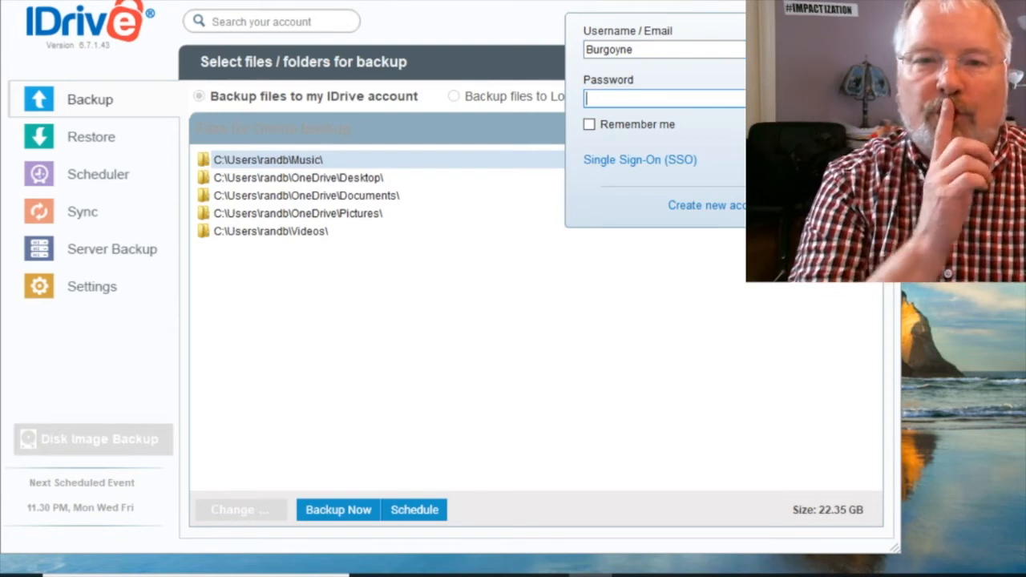
{"action": "type", "text": "••••"}
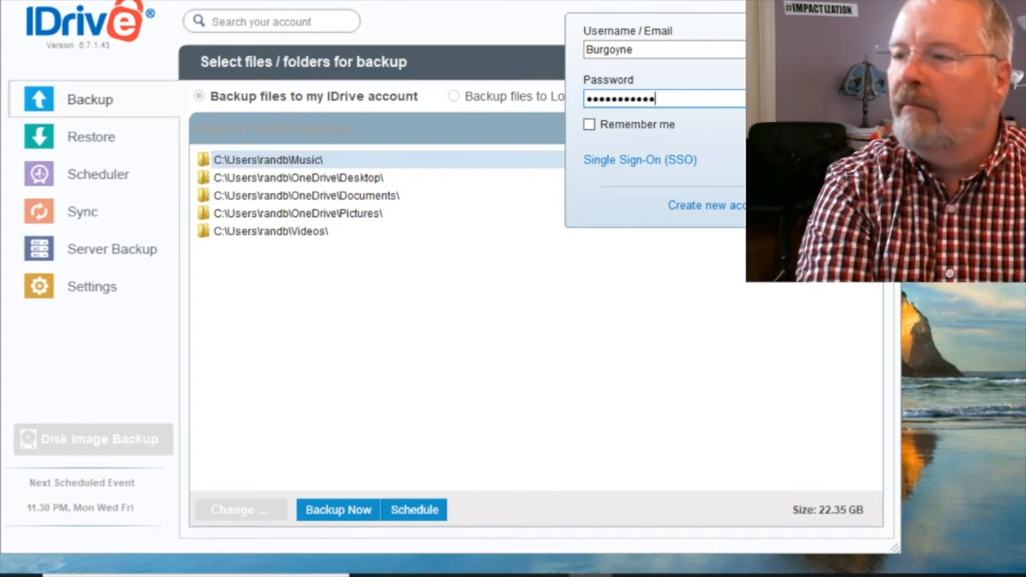
{"action": "left_click", "coordinate": [589, 124]}
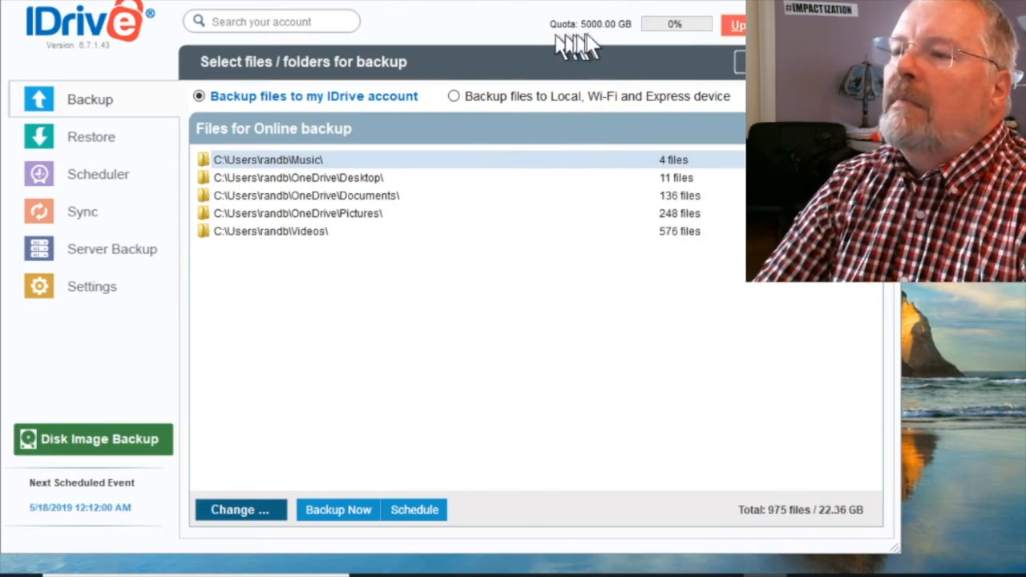
{"action": "mouse_move", "coordinate": [437, 265]}
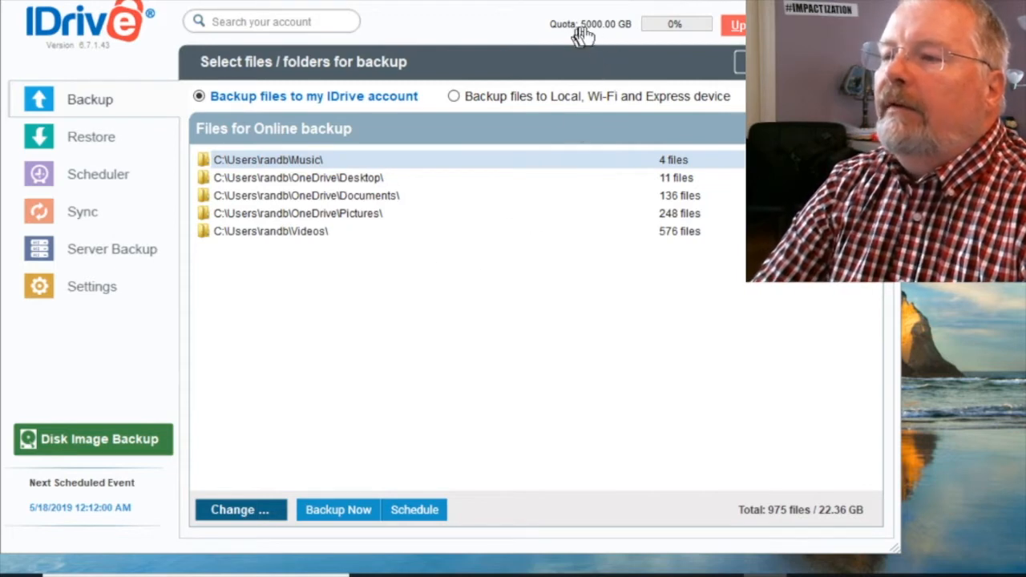
{"action": "mouse_move", "coordinate": [586, 32]}
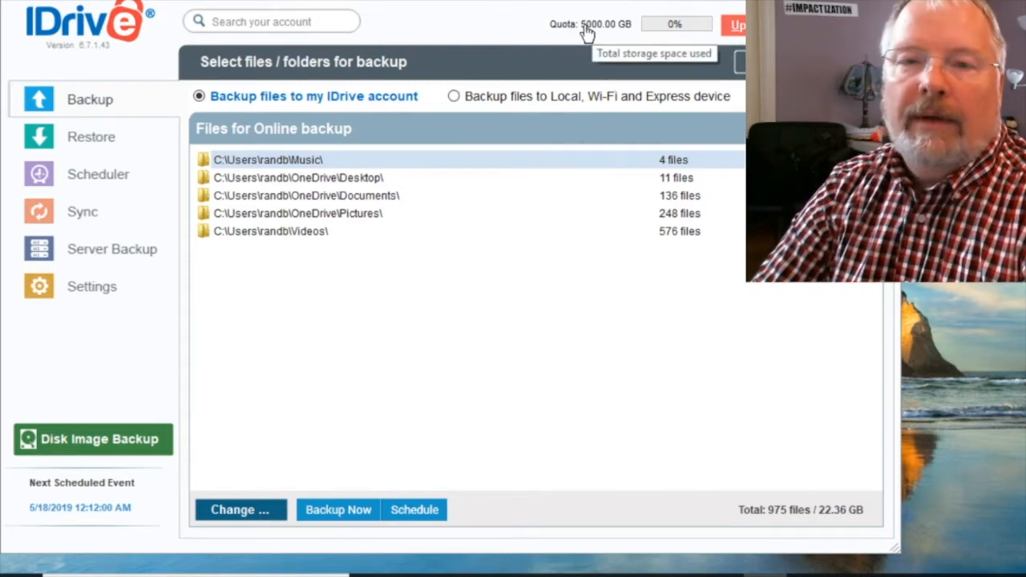
{"action": "mouse_move", "coordinate": [597, 44]}
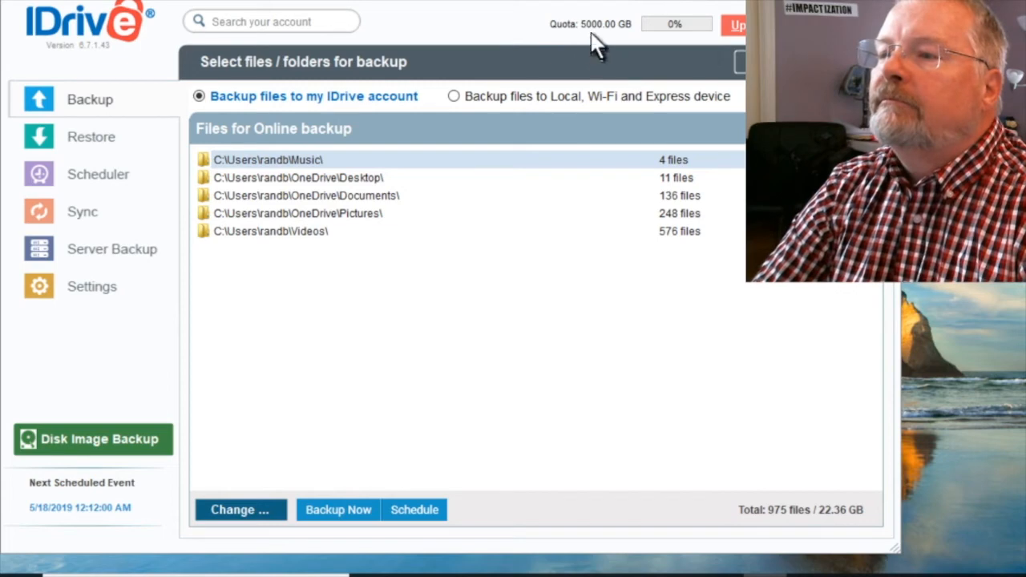
{"action": "mouse_move", "coordinate": [597, 56]}
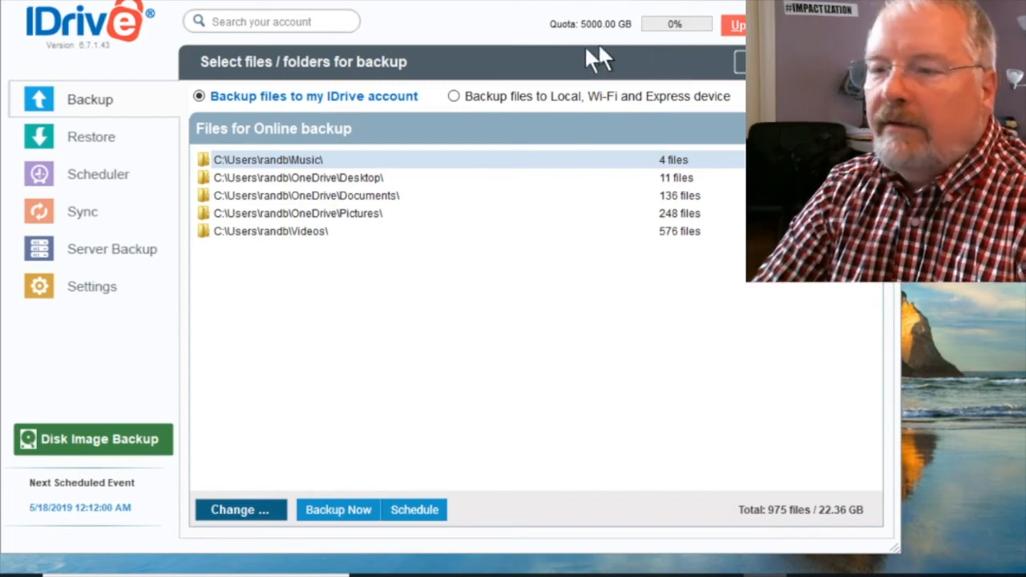
{"action": "mouse_move", "coordinate": [349, 164]}
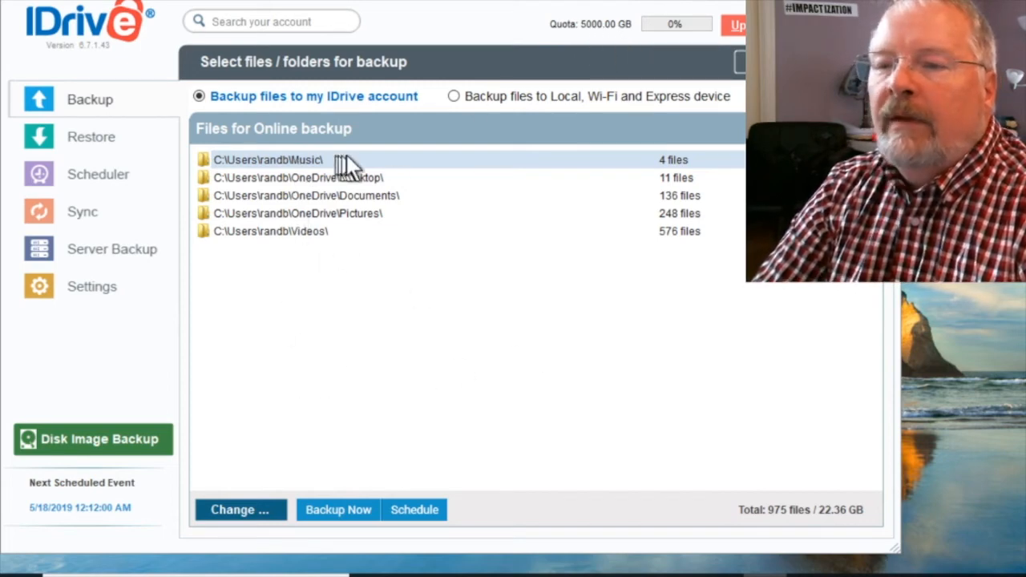
{"action": "mouse_move", "coordinate": [264, 233]}
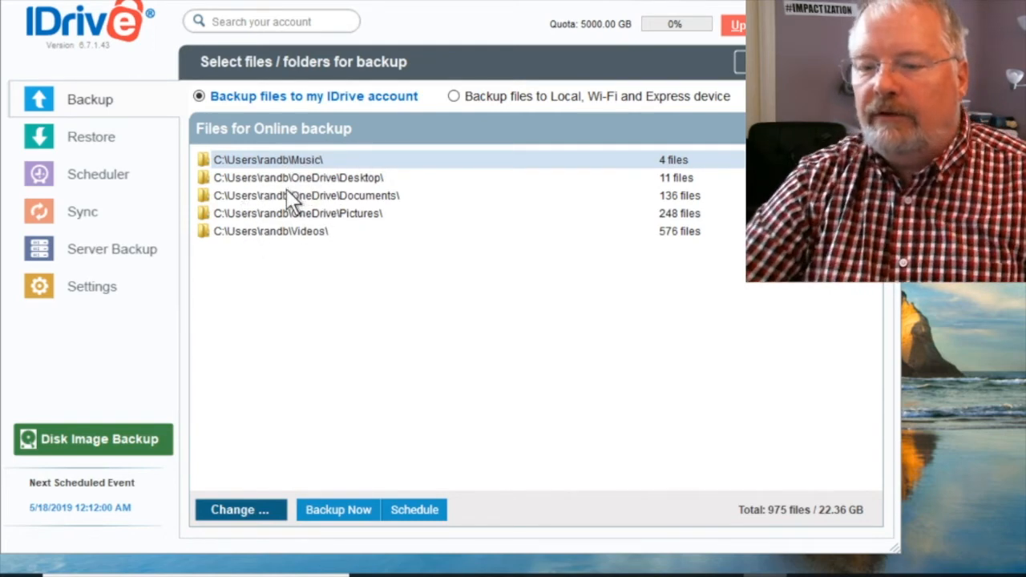
{"action": "mouse_move", "coordinate": [359, 251]}
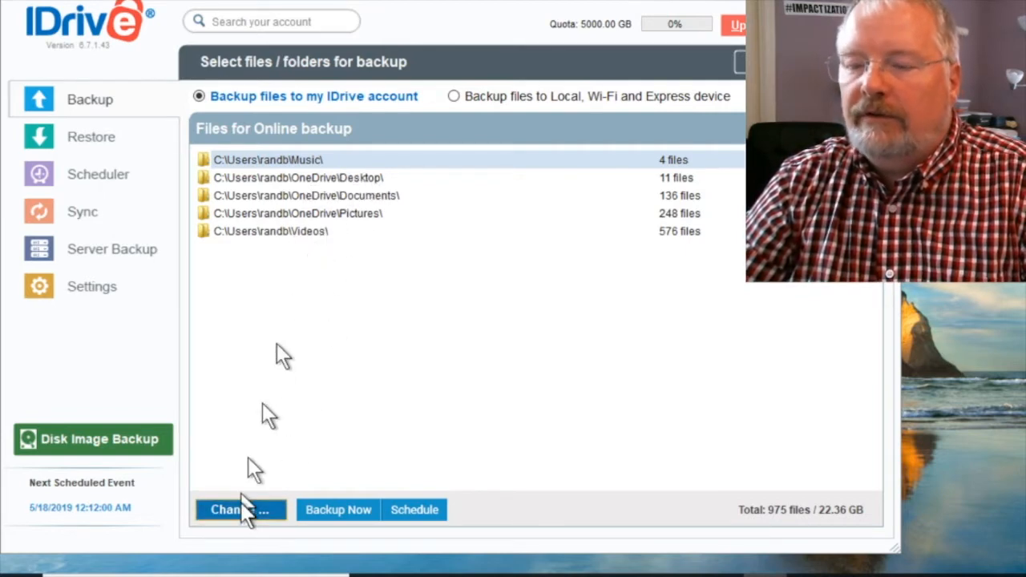
Step: In the backup folder picker, expand the C: drive and include the All Users folder
{"action": "left_click", "coordinate": [240, 510]}
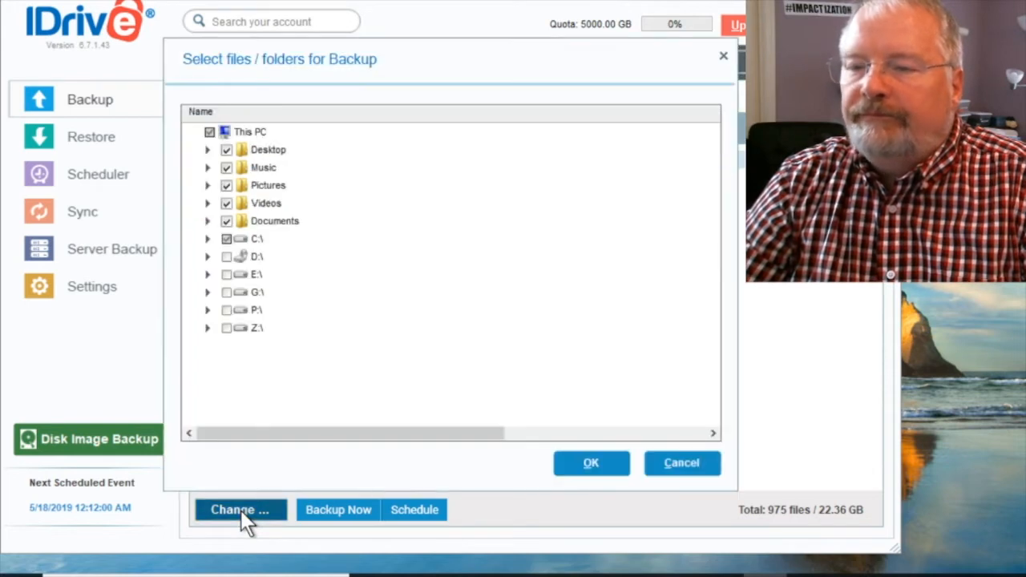
{"action": "mouse_move", "coordinate": [364, 118]}
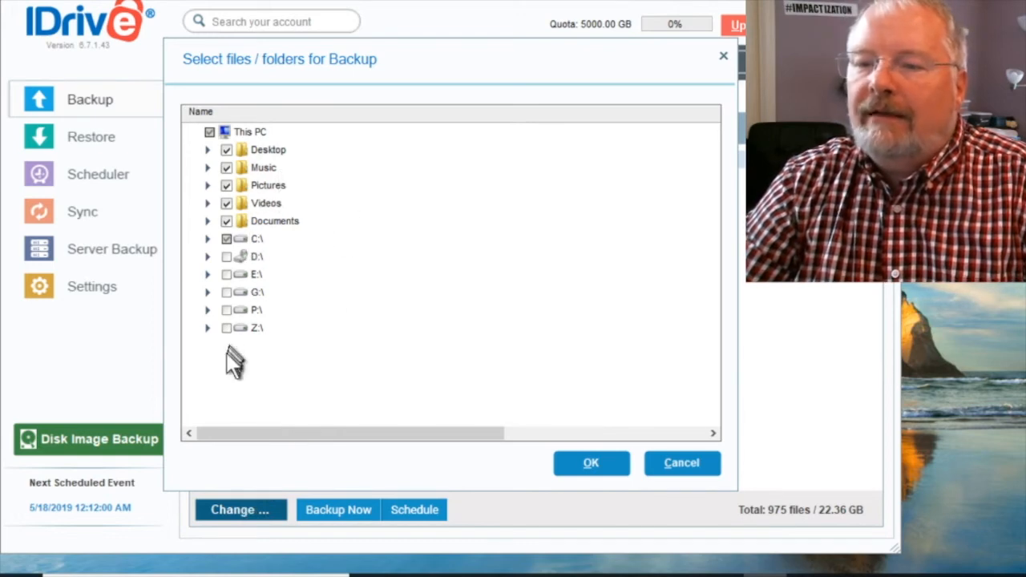
{"action": "mouse_move", "coordinate": [212, 348]}
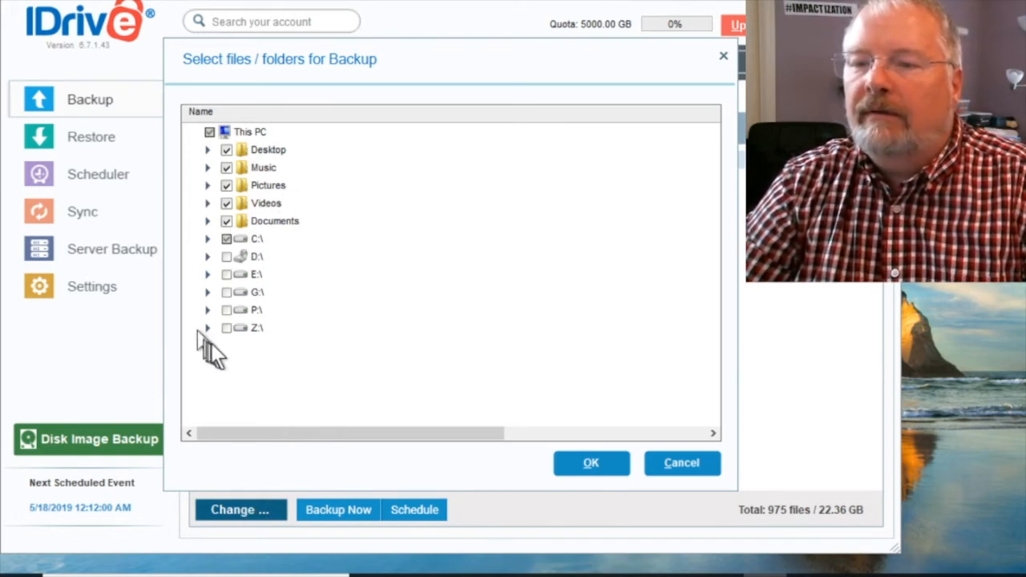
{"action": "mouse_move", "coordinate": [320, 268]}
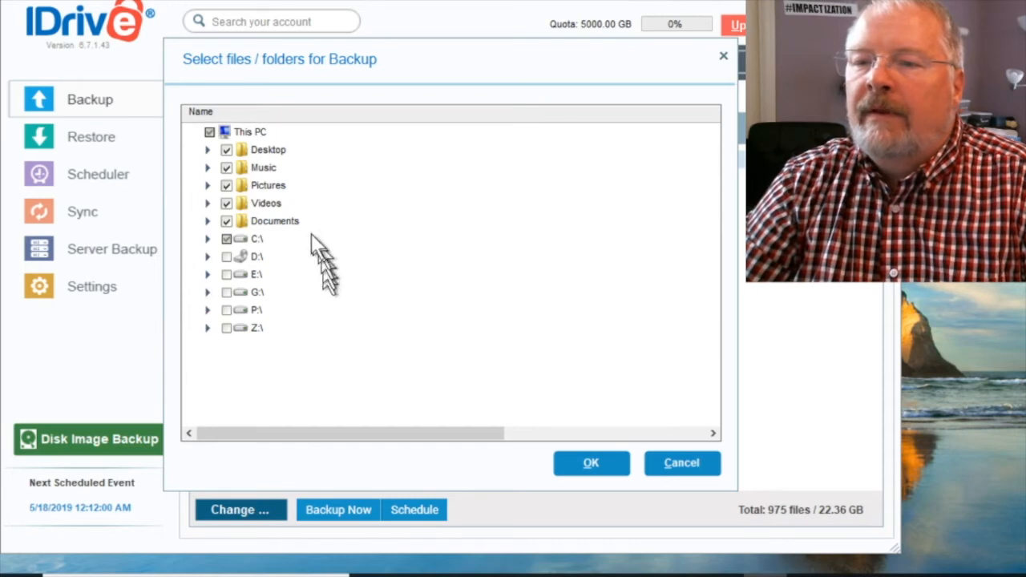
{"action": "mouse_move", "coordinate": [209, 245]}
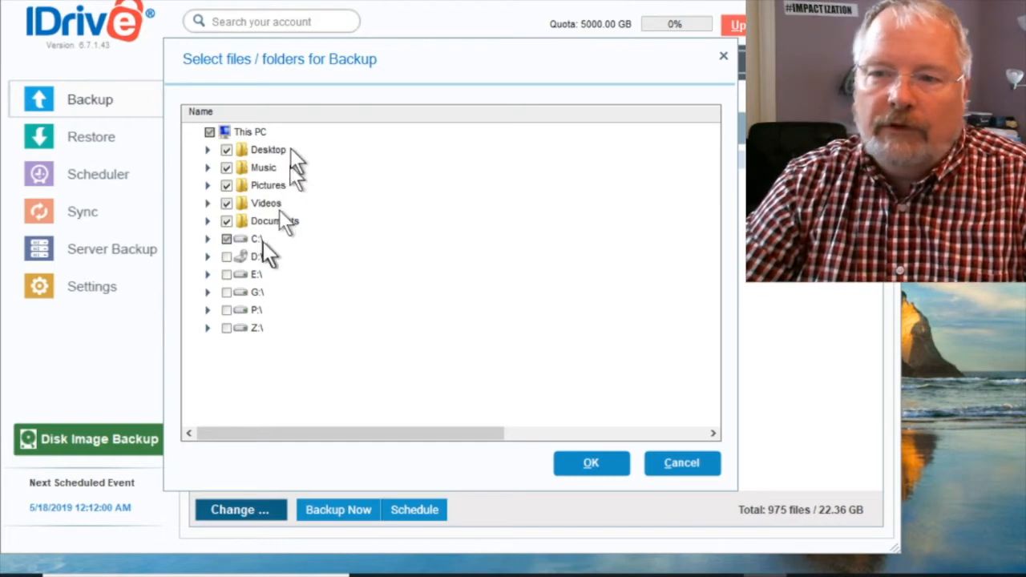
{"action": "mouse_move", "coordinate": [305, 140]}
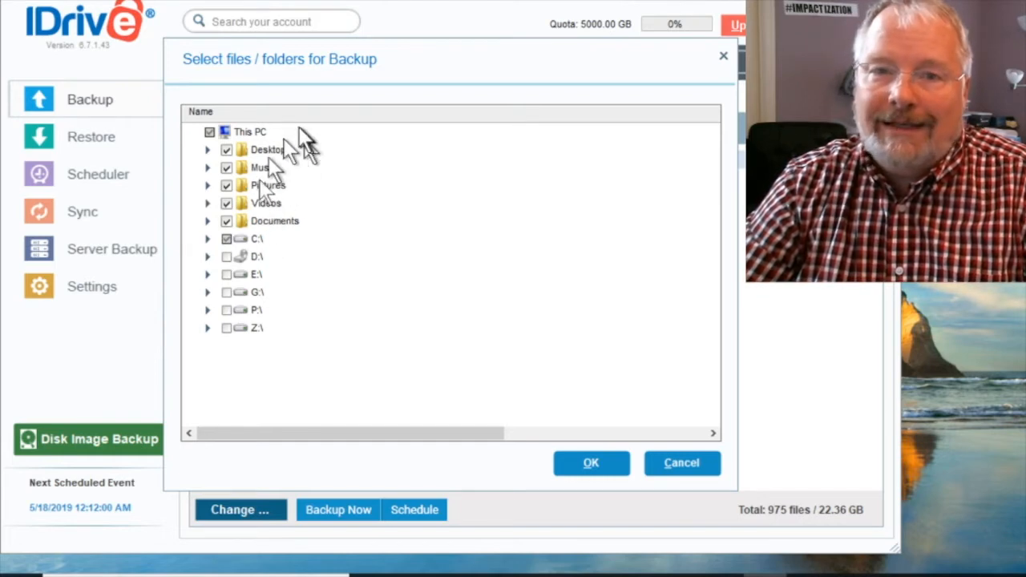
{"action": "mouse_move", "coordinate": [217, 244]}
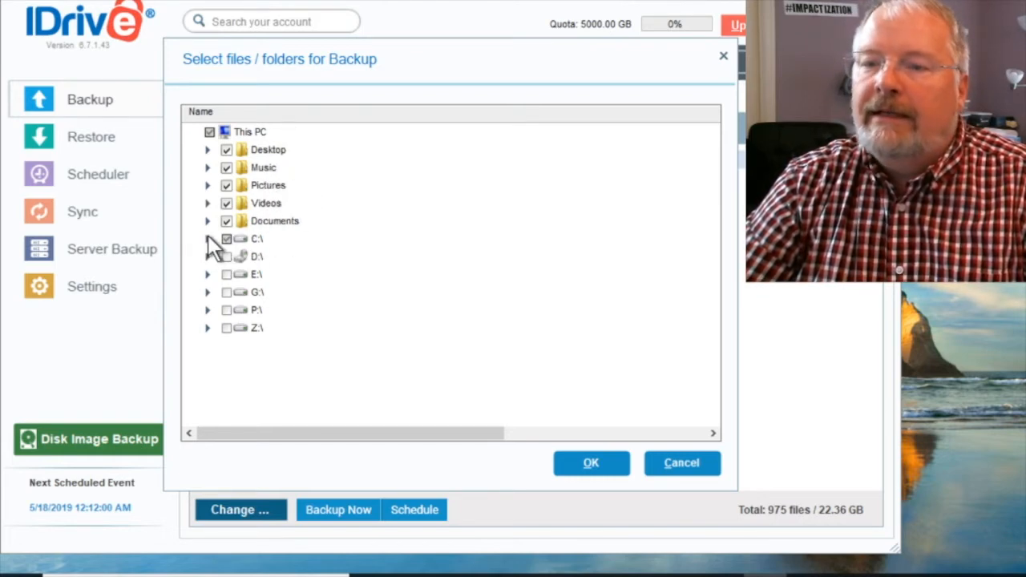
{"action": "left_click", "coordinate": [208, 238]}
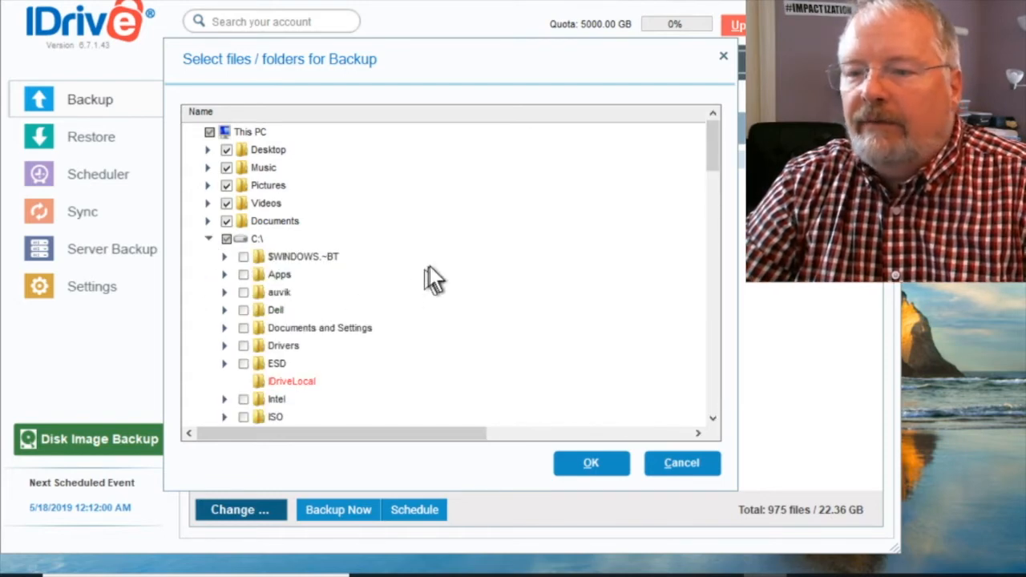
{"action": "scroll", "scroll_direction": "down", "scroll_amount": 3}
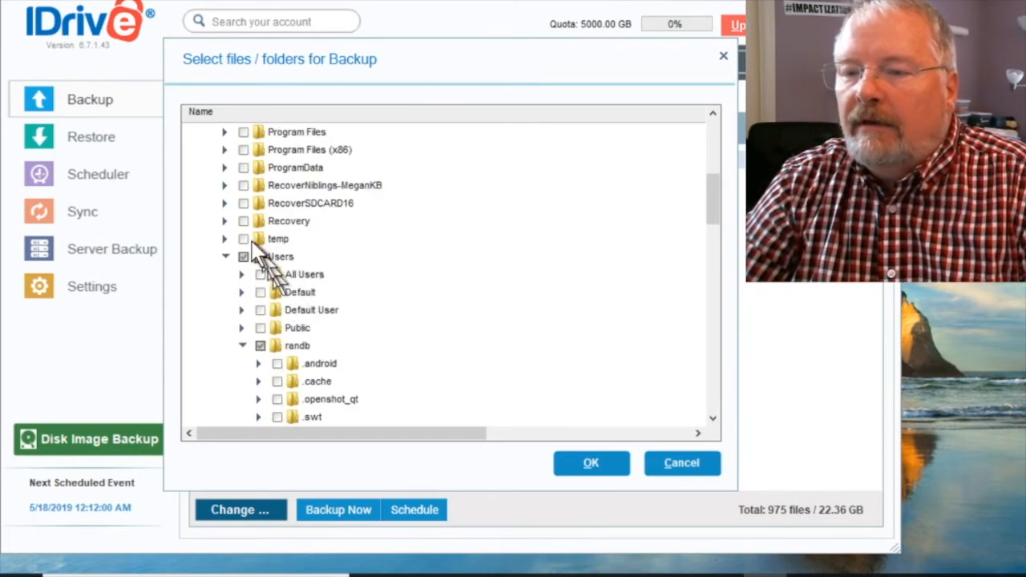
{"action": "scroll", "scroll_direction": "down", "scroll_amount": 3}
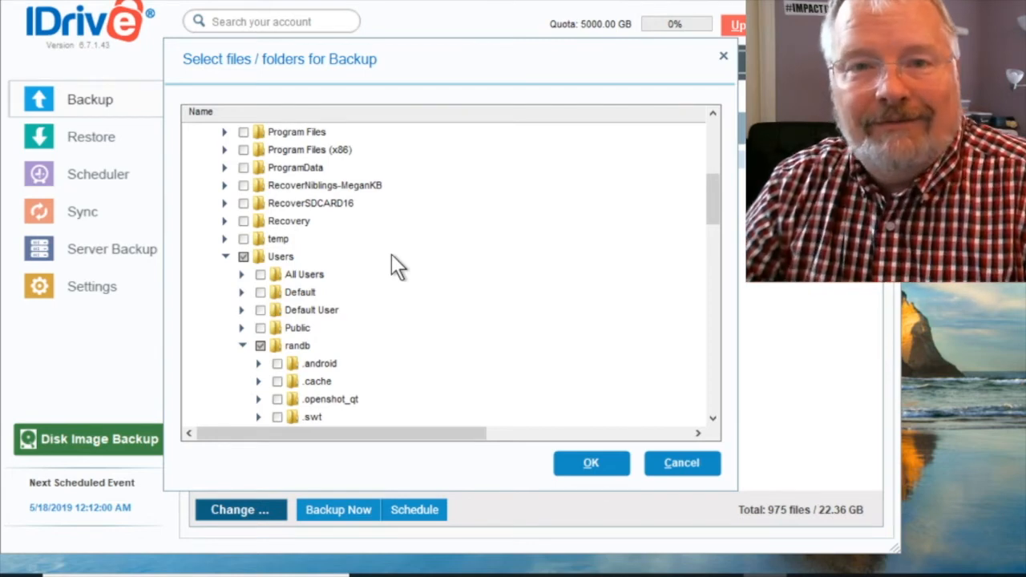
{"action": "mouse_move", "coordinate": [346, 271]}
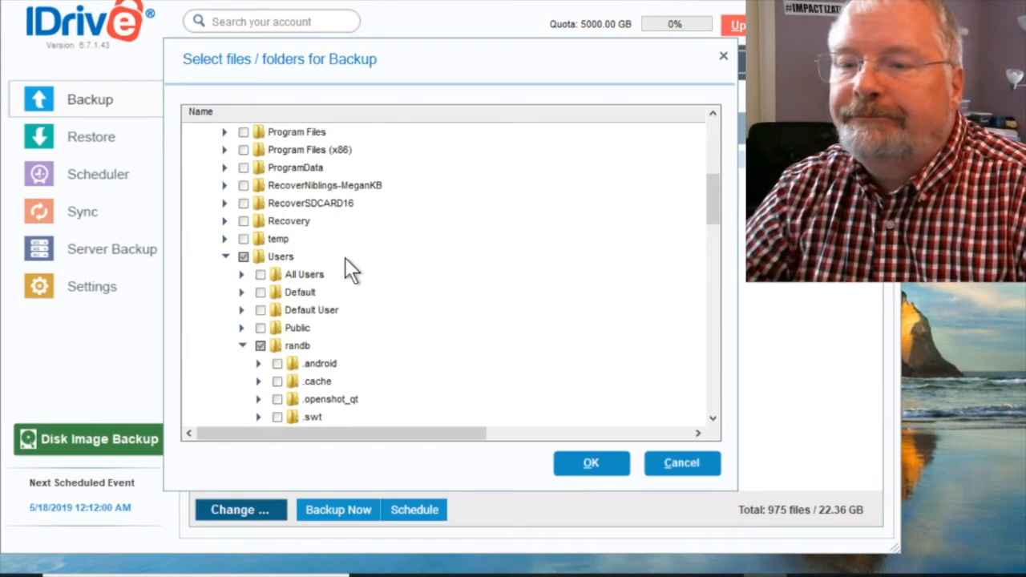
{"action": "mouse_move", "coordinate": [269, 281]}
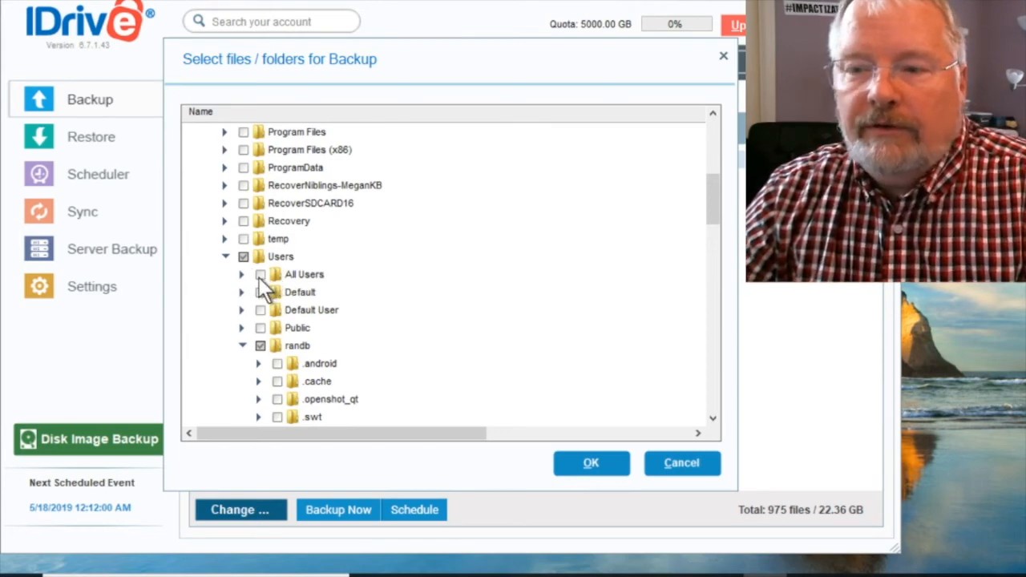
{"action": "left_click", "coordinate": [259, 274]}
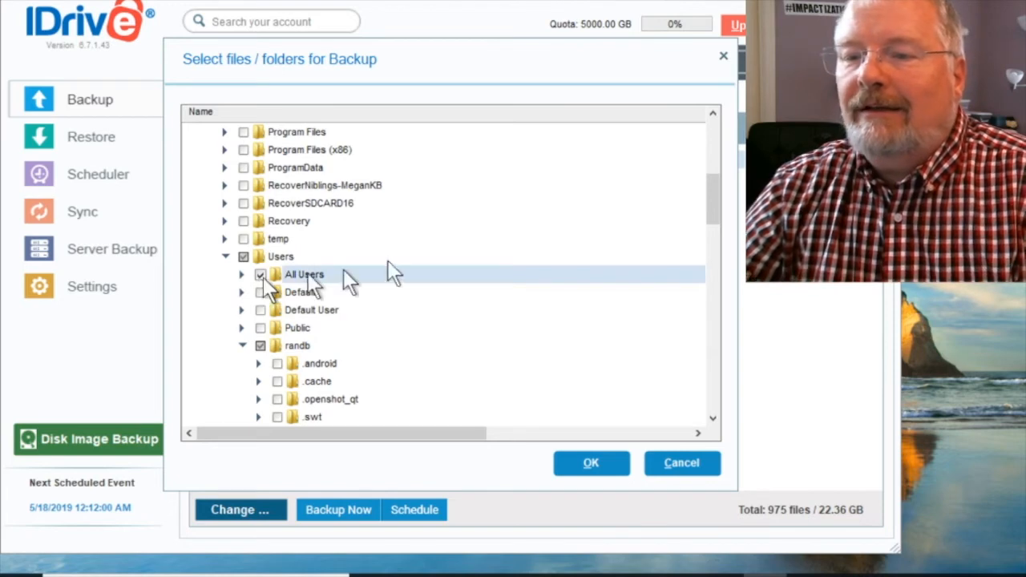
{"action": "mouse_move", "coordinate": [269, 301]}
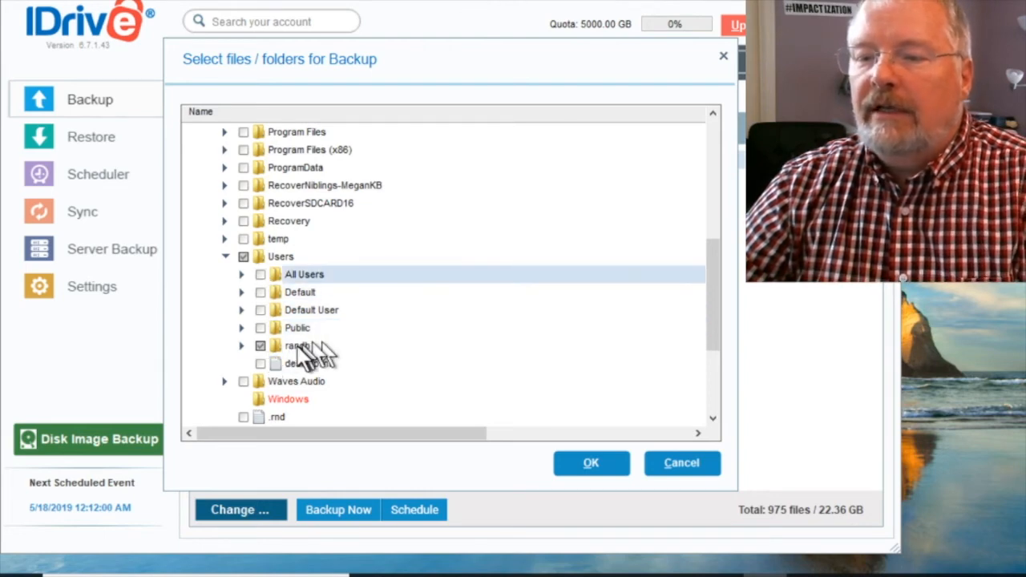
{"action": "mouse_move", "coordinate": [321, 360]}
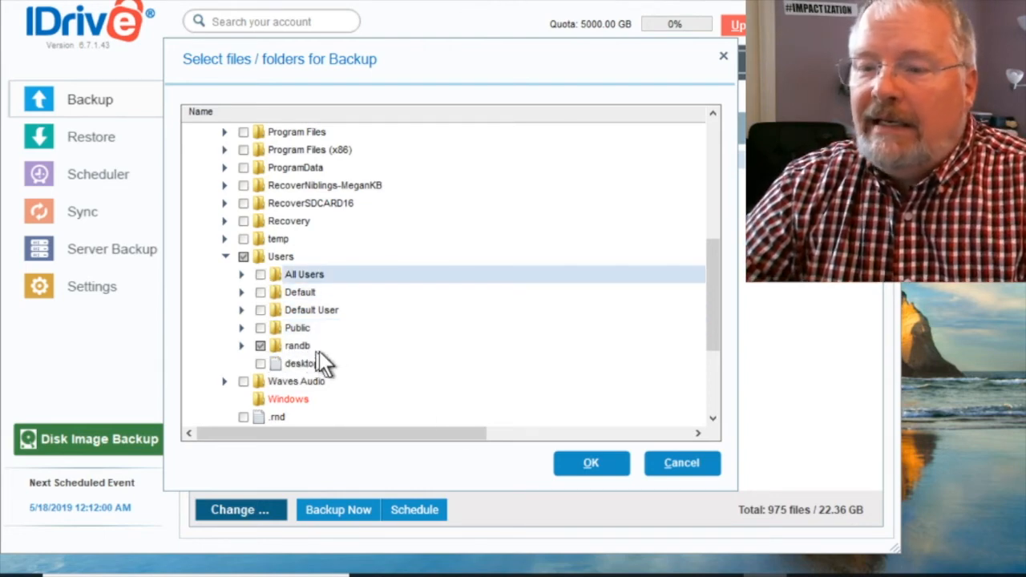
{"action": "scroll", "scroll_direction": "up", "scroll_amount": 3}
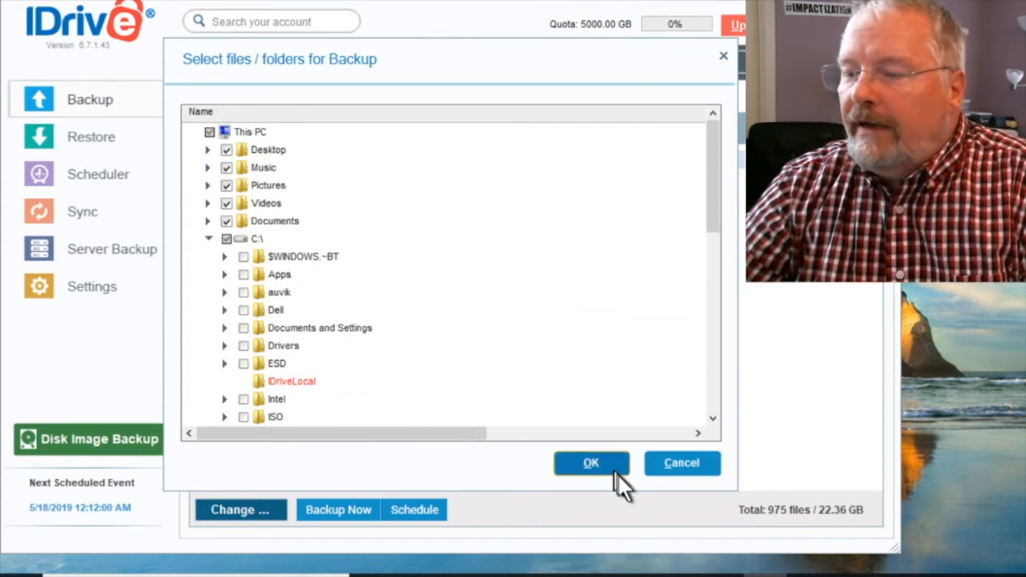
Step: Confirm the folder selection, keeping the five library folders (975 files, 22.36 GB)
{"action": "left_click", "coordinate": [591, 462]}
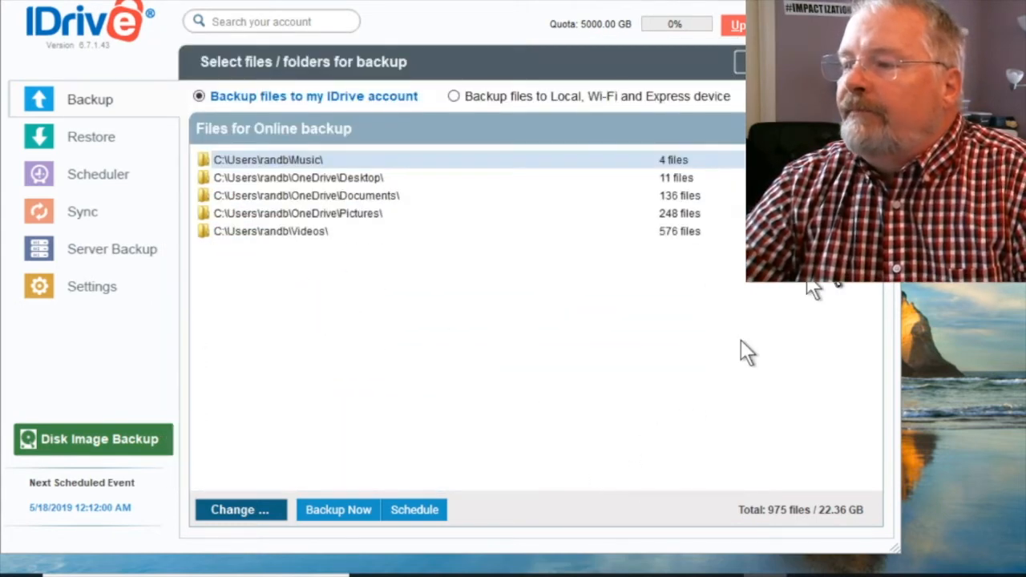
{"action": "mouse_move", "coordinate": [458, 293]}
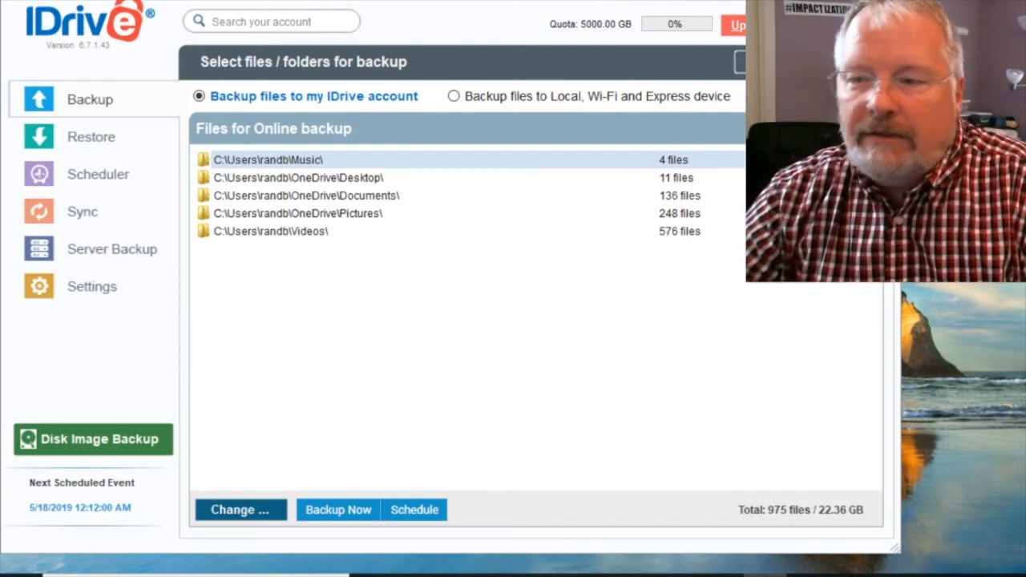
{"action": "mouse_move", "coordinate": [371, 469]}
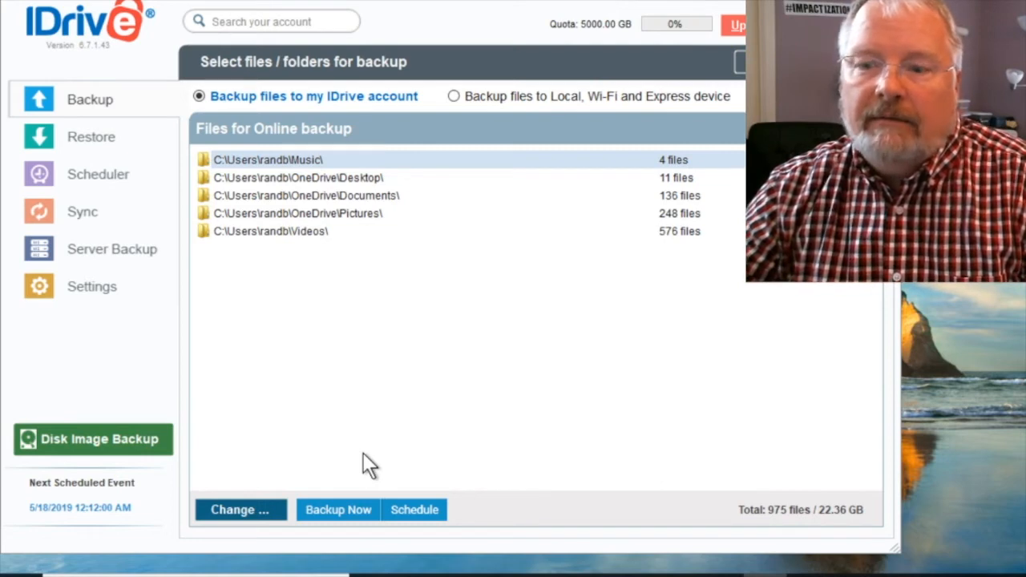
{"action": "mouse_move", "coordinate": [333, 493]}
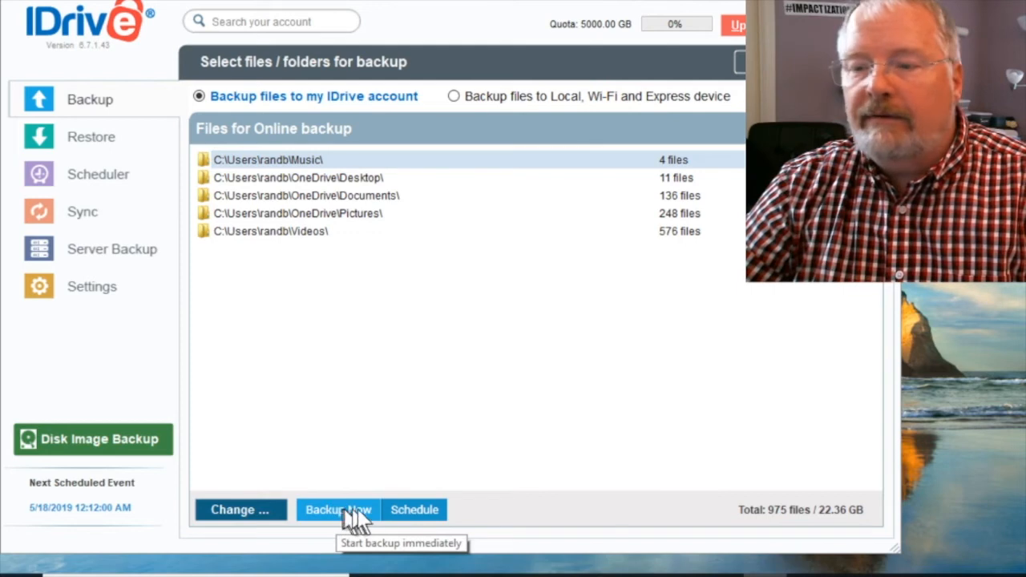
{"action": "mouse_move", "coordinate": [414, 521]}
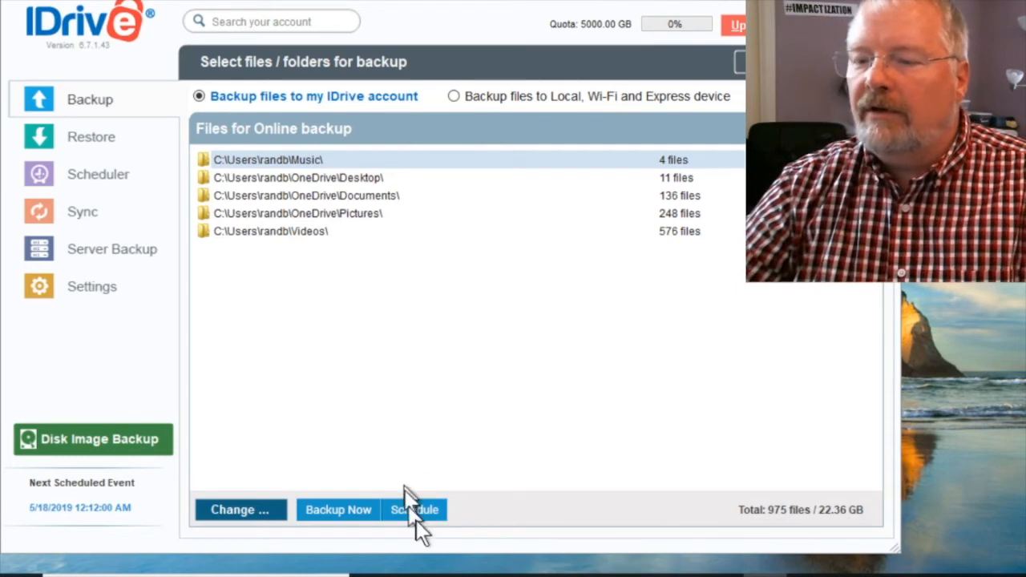
Step: Save a 12:12:00 AM daily backup schedule with Monday through Sunday ticked
{"action": "left_click", "coordinate": [414, 510]}
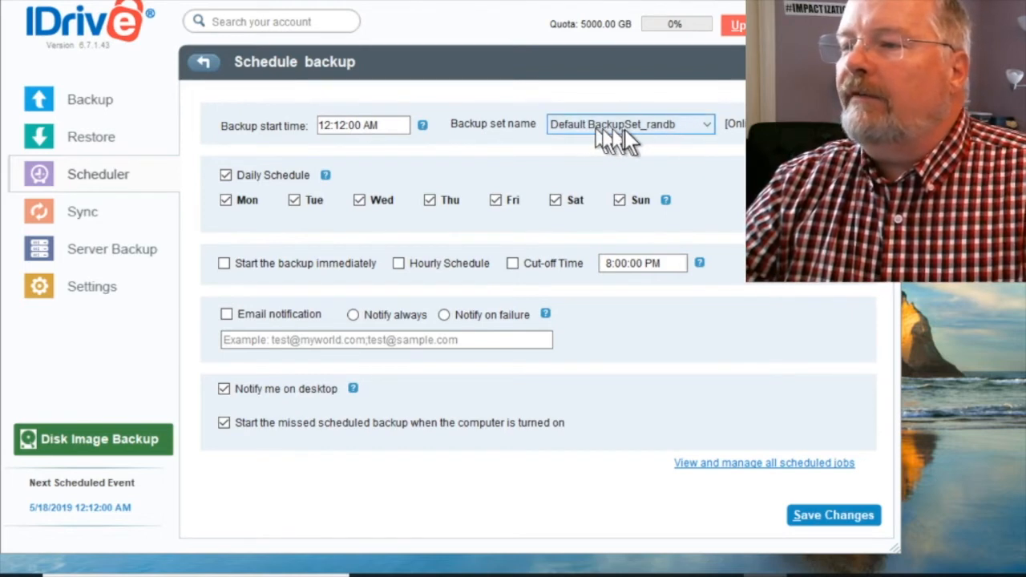
{"action": "mouse_move", "coordinate": [701, 216]}
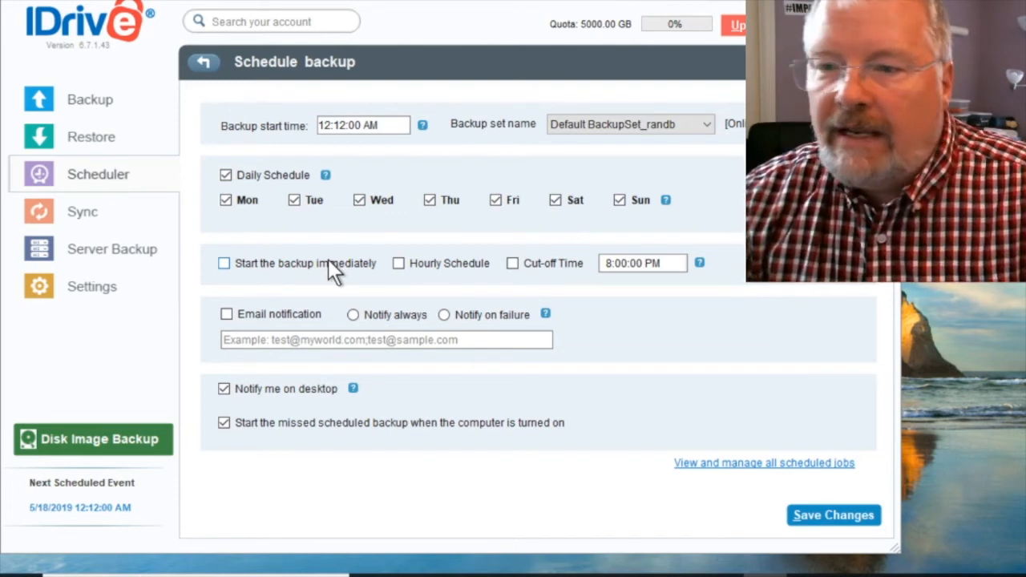
{"action": "mouse_move", "coordinate": [305, 277]}
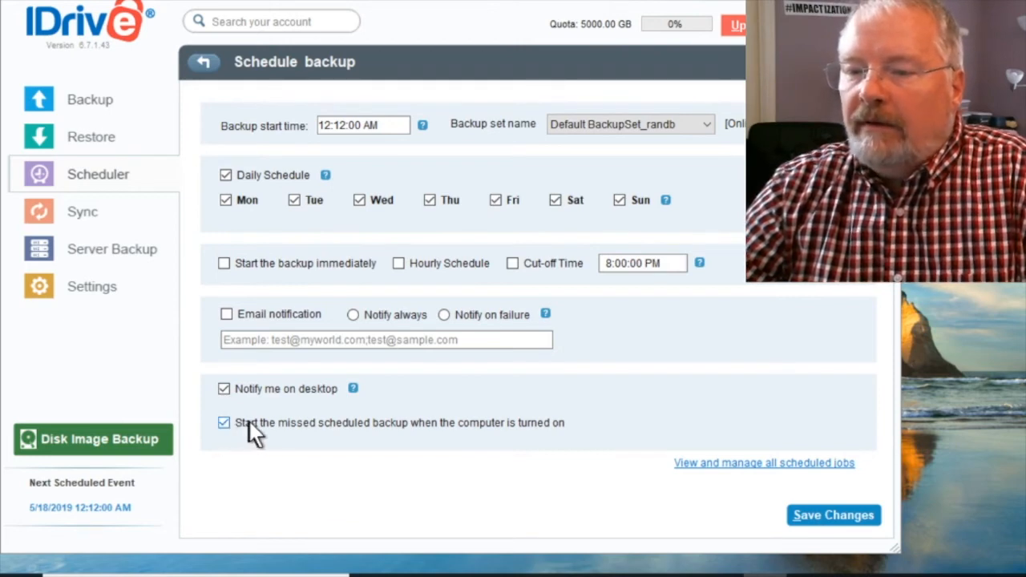
{"action": "mouse_move", "coordinate": [469, 433]}
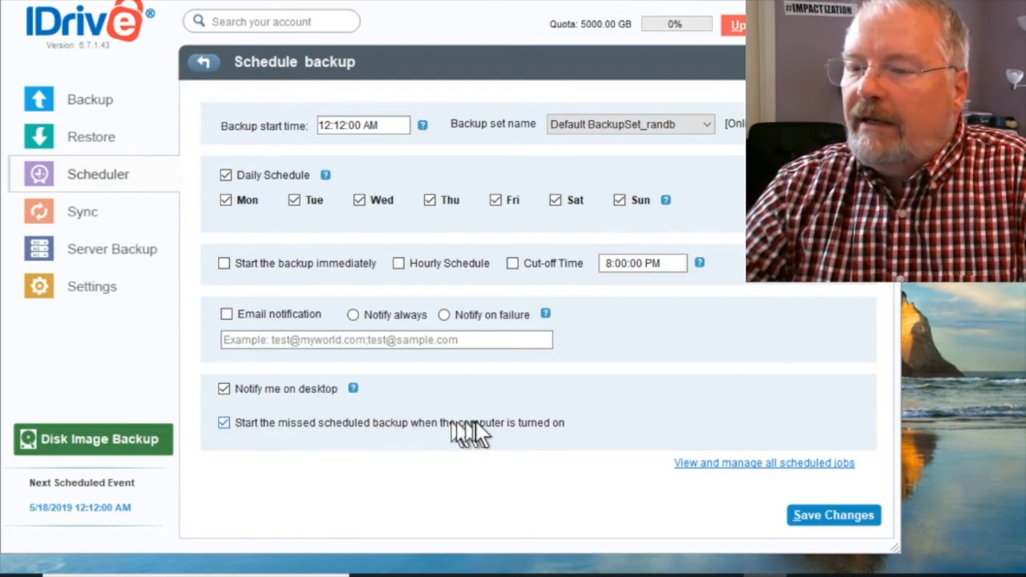
{"action": "mouse_move", "coordinate": [601, 433]}
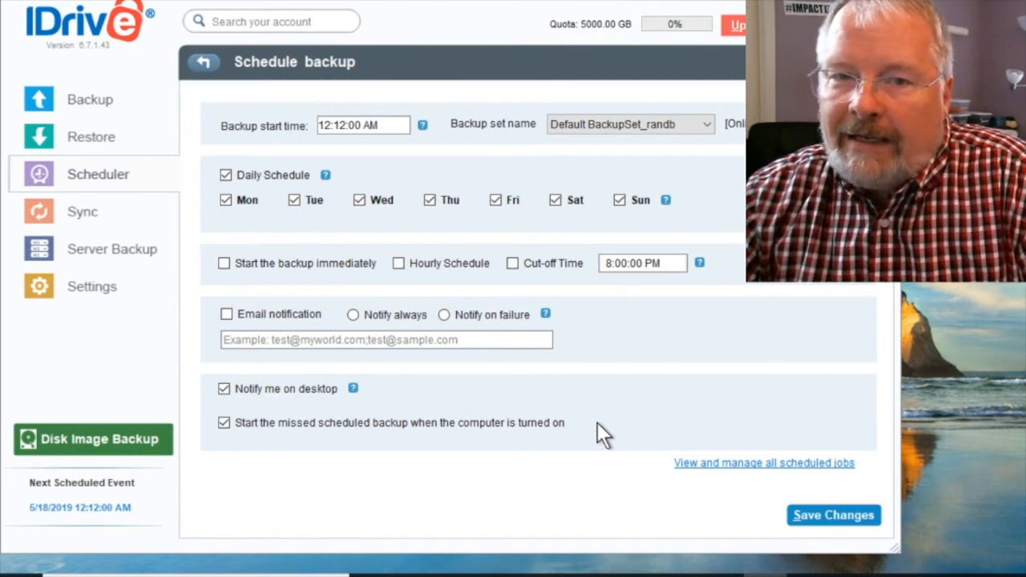
{"action": "mouse_move", "coordinate": [603, 453]}
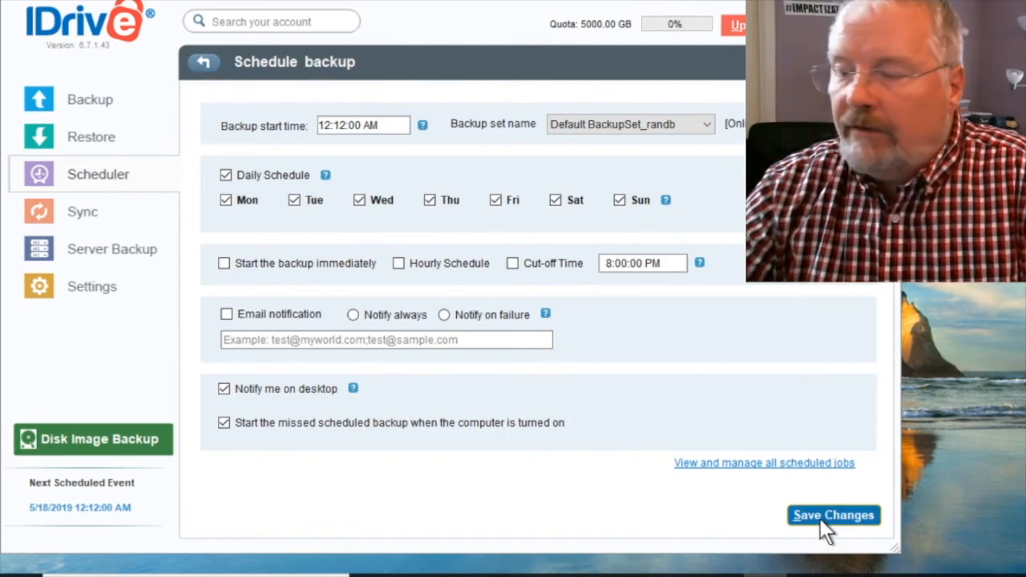
{"action": "left_click", "coordinate": [833, 515]}
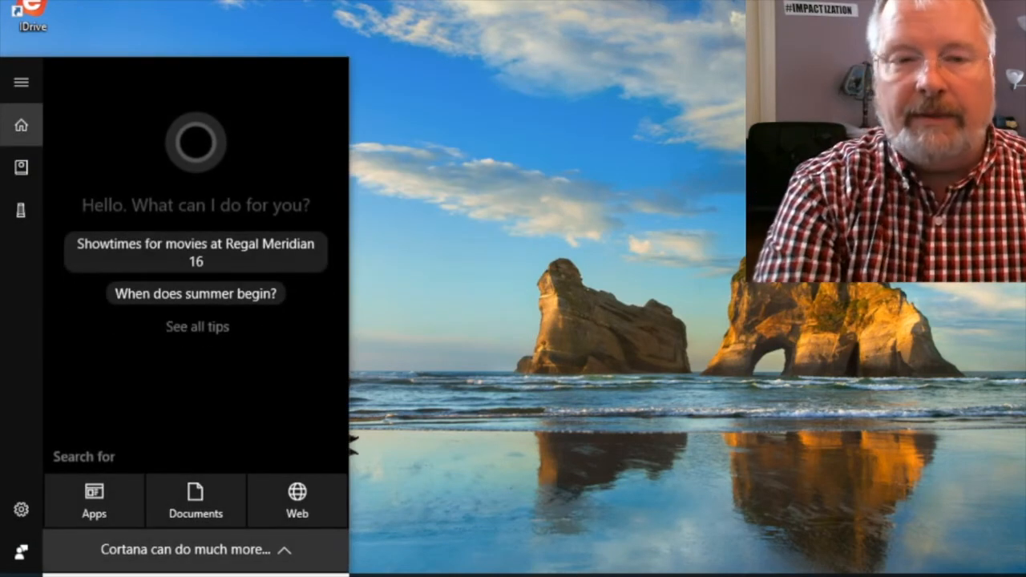
Step: Search for Control Panel and go to its Power Options page
{"action": "type", "text": "contro"}
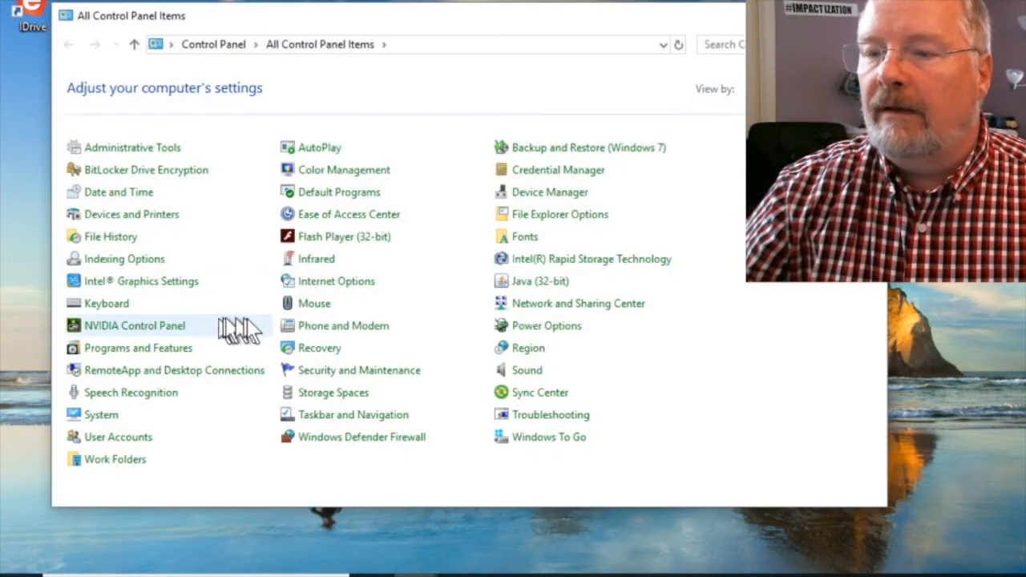
{"action": "mouse_move", "coordinate": [547, 326]}
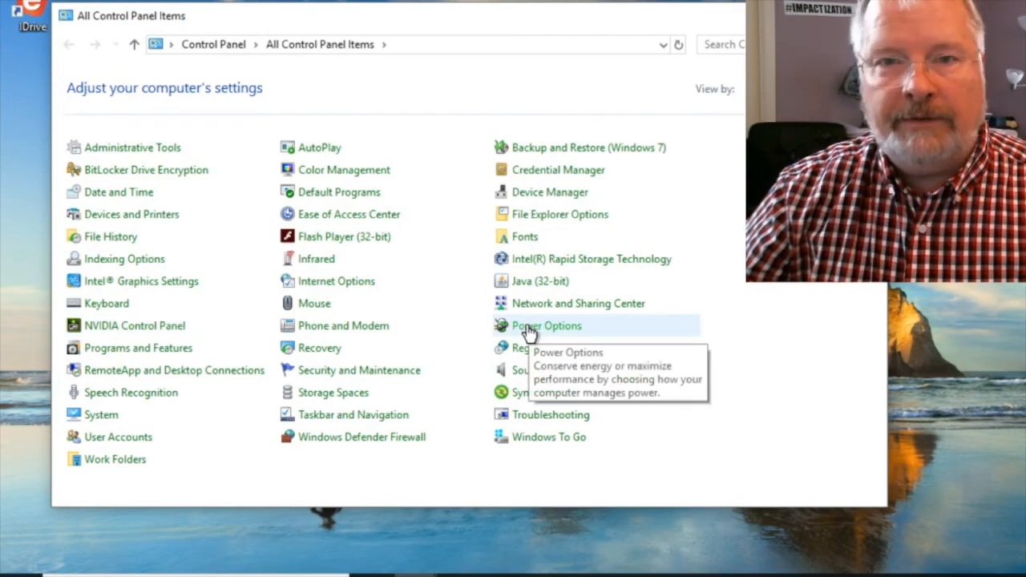
{"action": "left_click", "coordinate": [547, 326]}
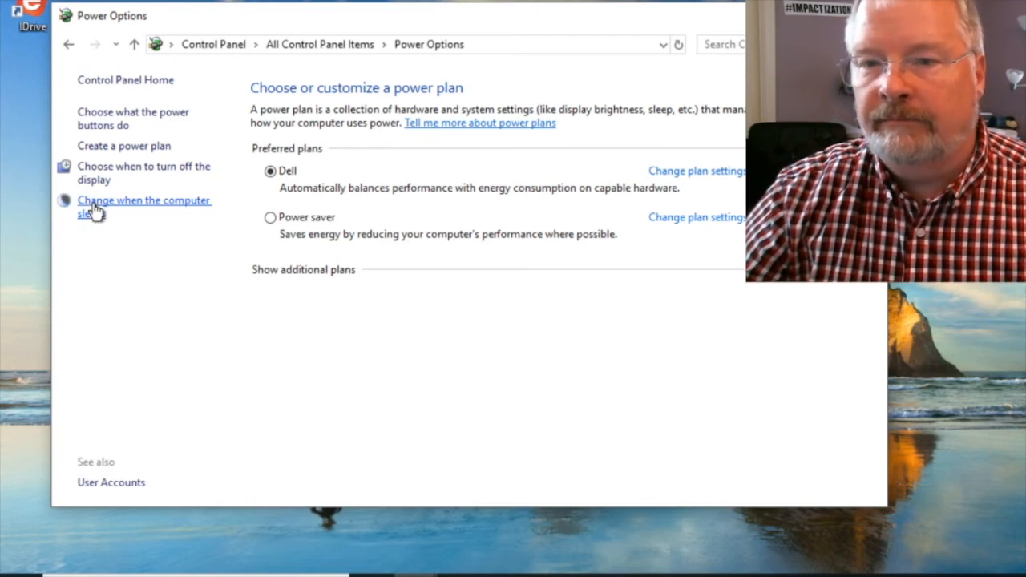
Step: Set the Dell plan's sleep to Never and display off to 1 hour, then save
{"action": "left_click", "coordinate": [145, 200]}
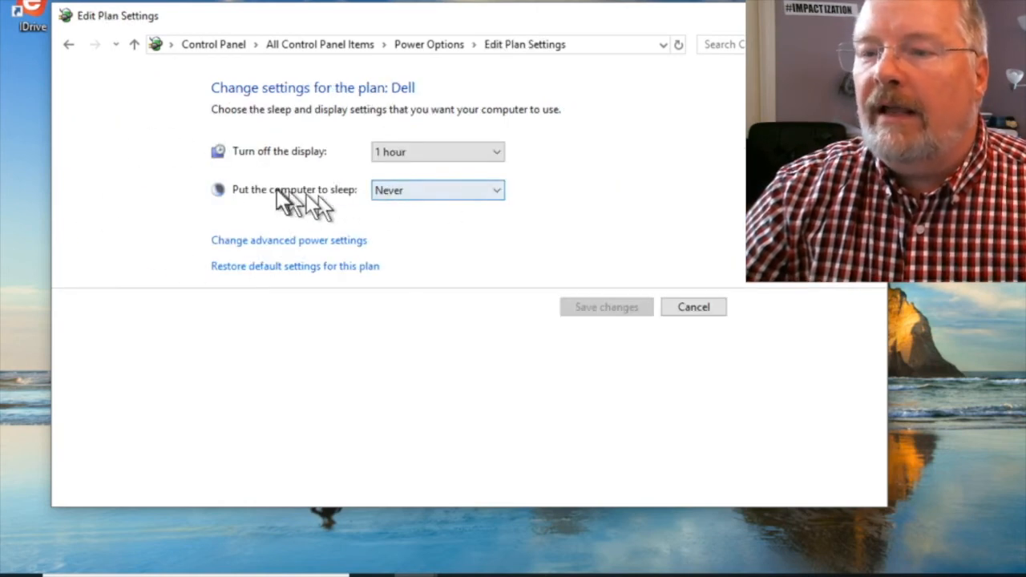
{"action": "left_click", "coordinate": [438, 190]}
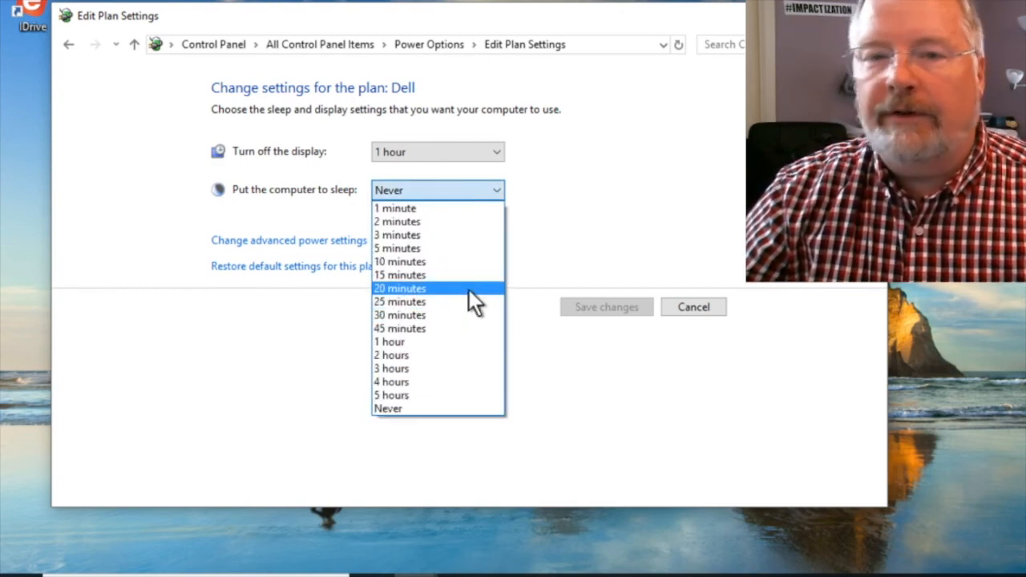
{"action": "mouse_move", "coordinate": [477, 316]}
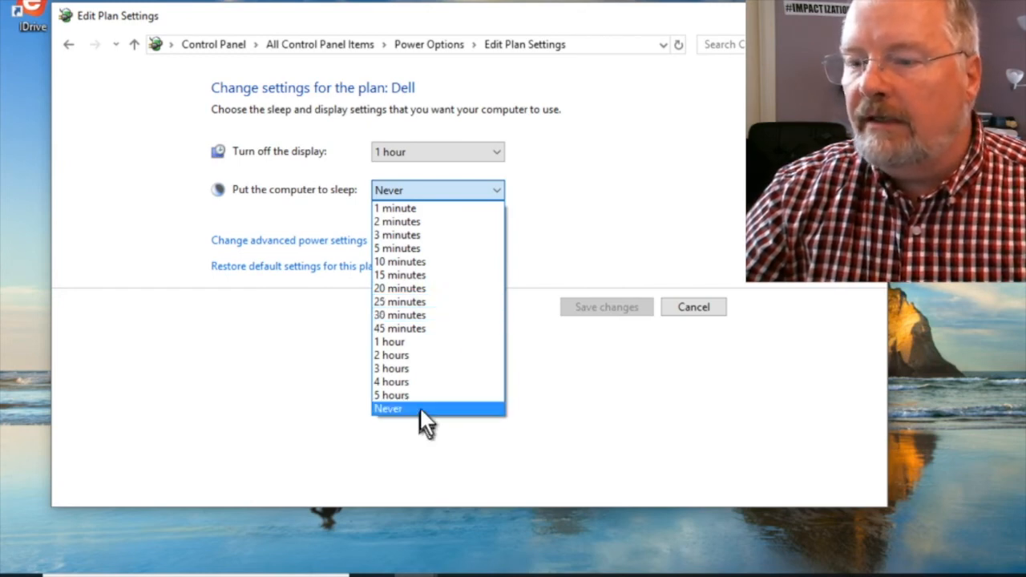
{"action": "left_click", "coordinate": [387, 409]}
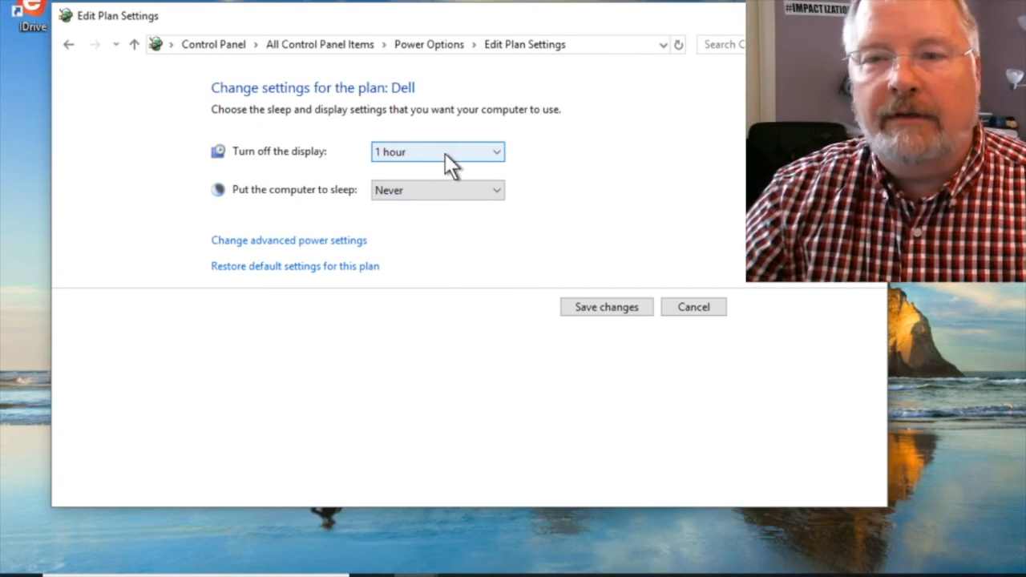
{"action": "left_click", "coordinate": [437, 151]}
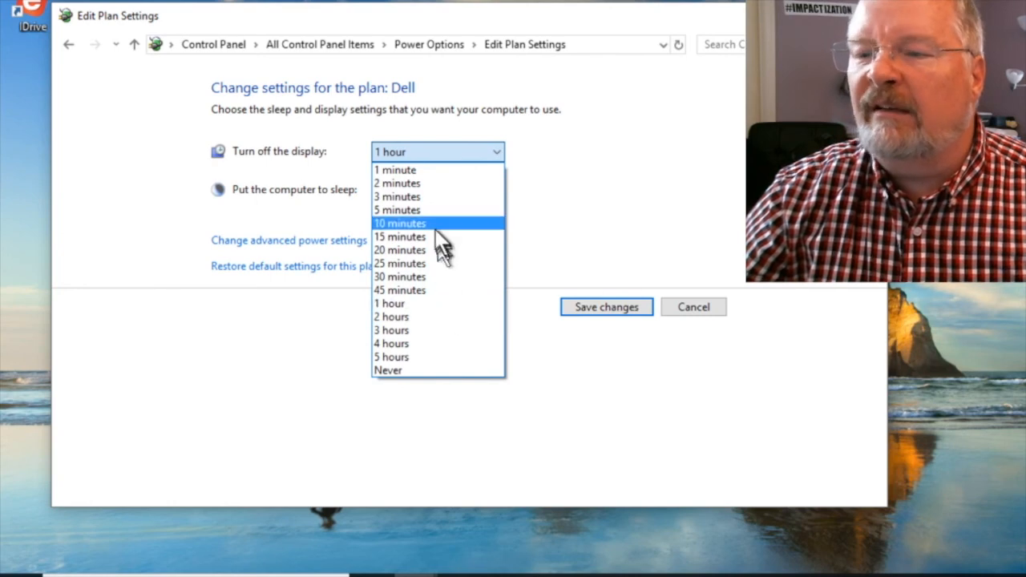
{"action": "mouse_move", "coordinate": [441, 309]}
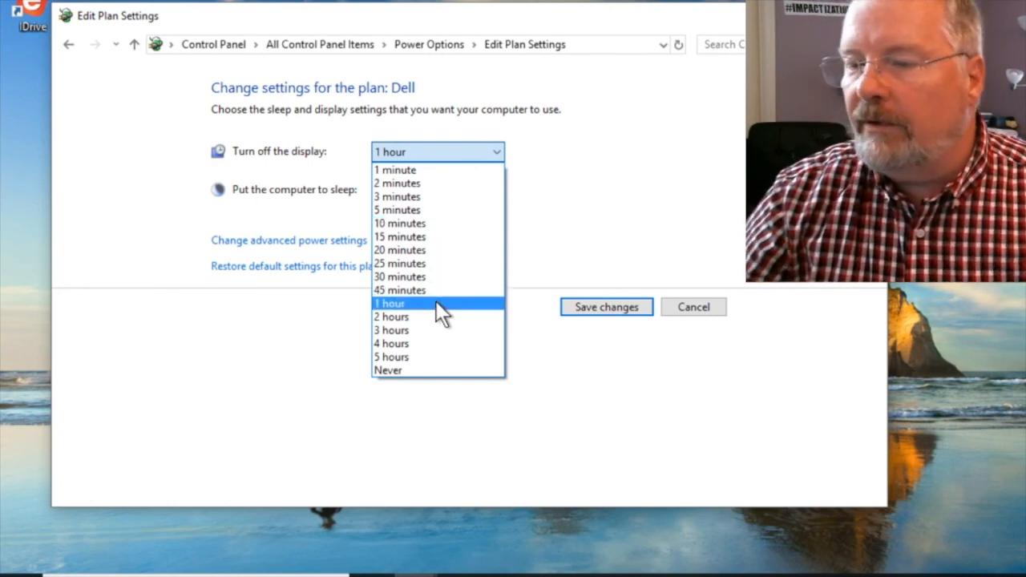
{"action": "left_click", "coordinate": [388, 370]}
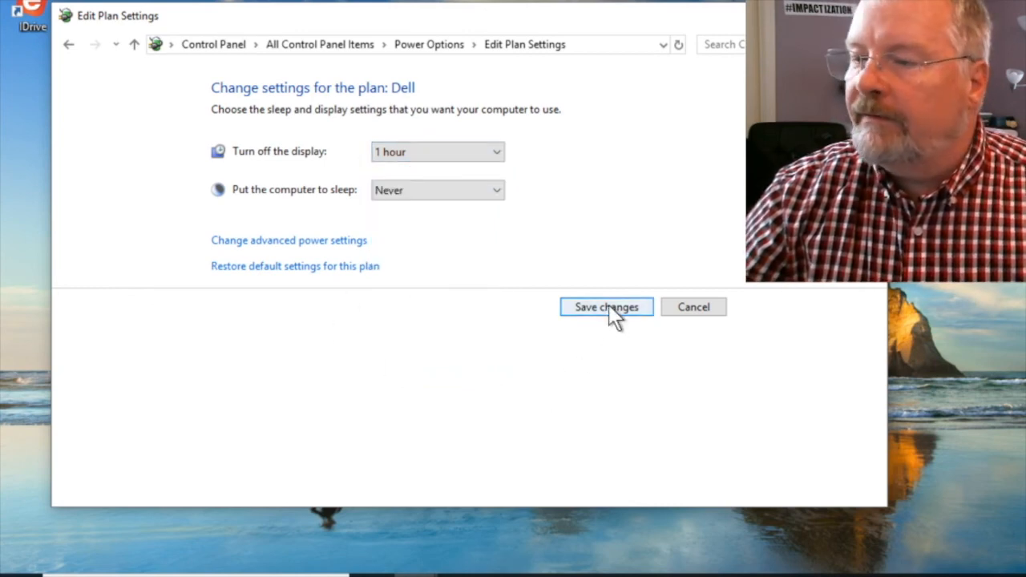
{"action": "left_click", "coordinate": [606, 307]}
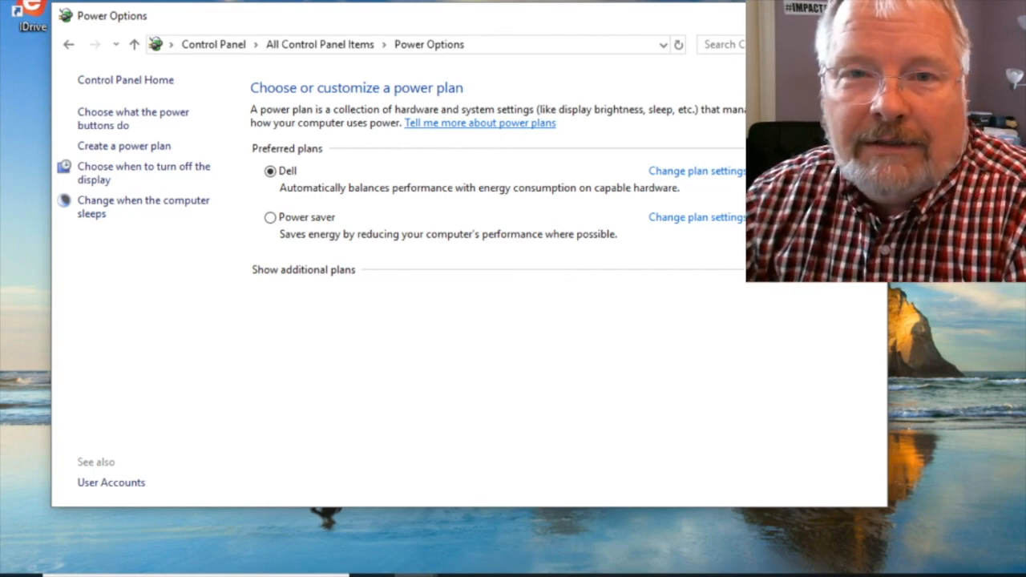
{"action": "mouse_move", "coordinate": [8, 461]}
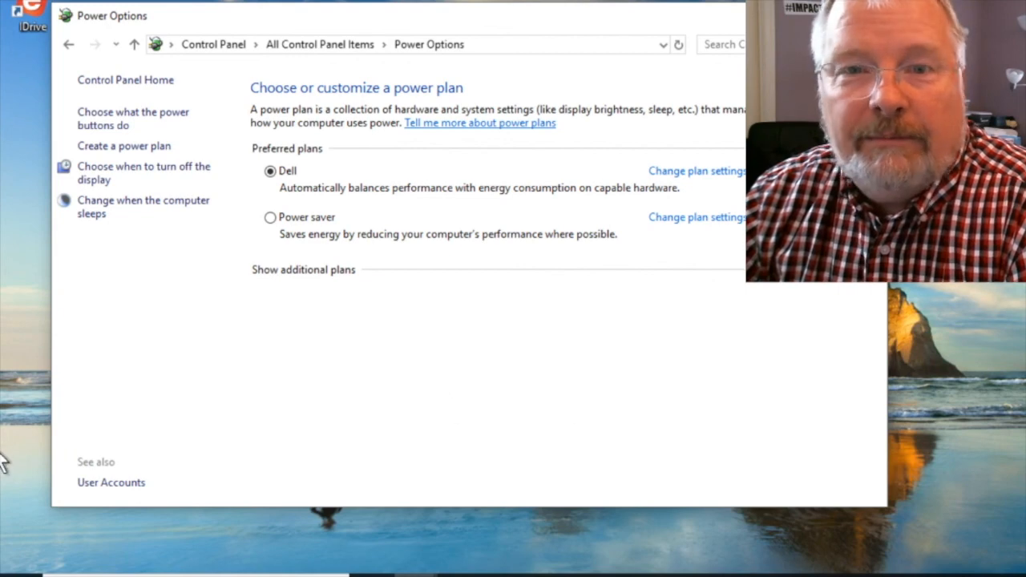